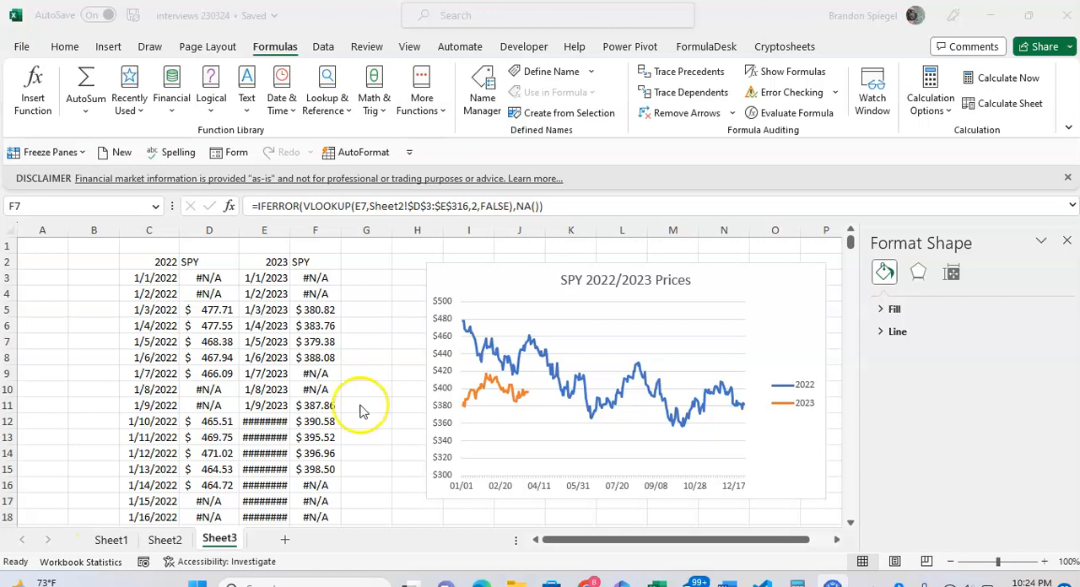
Inspect the lookup formula behind a 2023 price on the existing chart sheet
{"action": "left_click", "coordinate": [498, 389]}
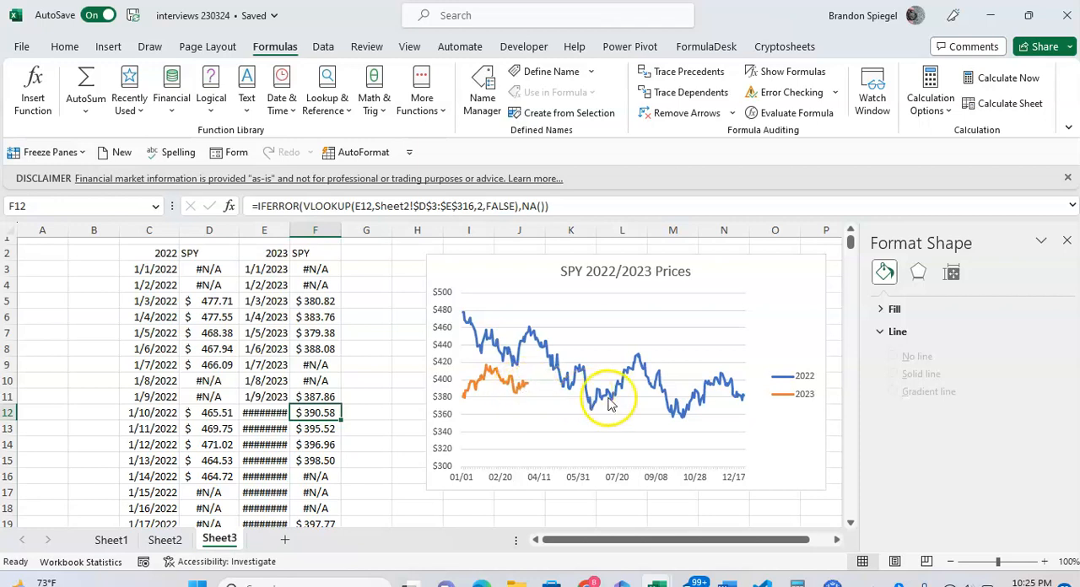
{"action": "mouse_move", "coordinate": [287, 540]}
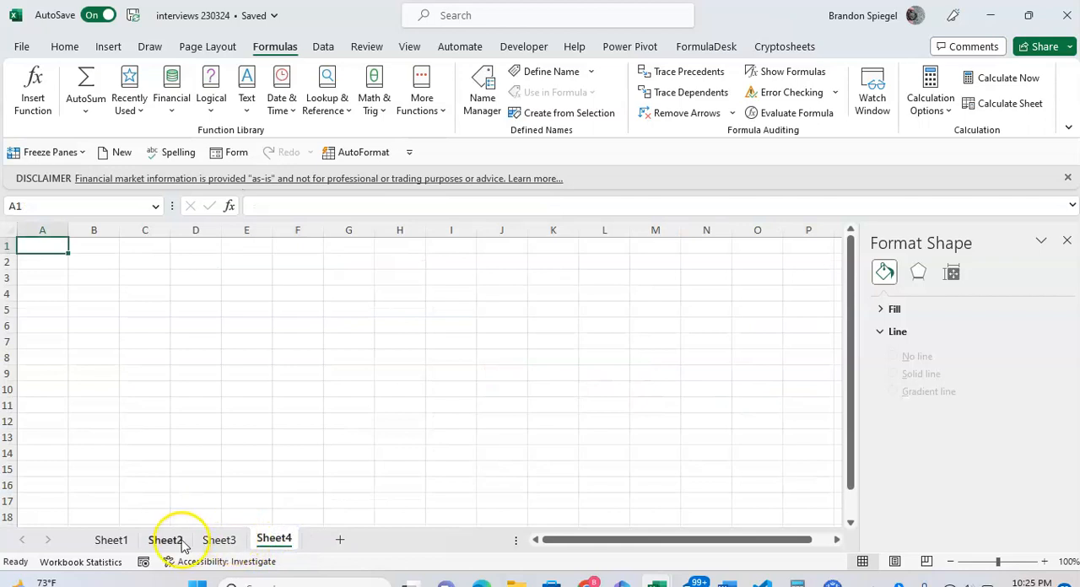
Review the Sheet2 price history, then label C3 of Sheet4 with the year 2022
{"action": "left_click", "coordinate": [165, 540]}
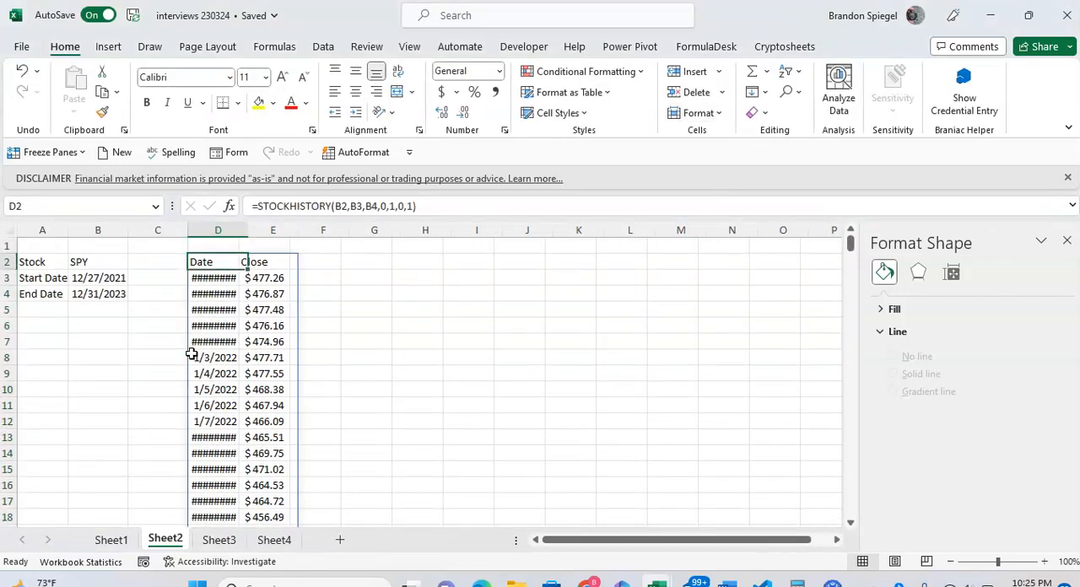
{"action": "left_click", "coordinate": [274, 540]}
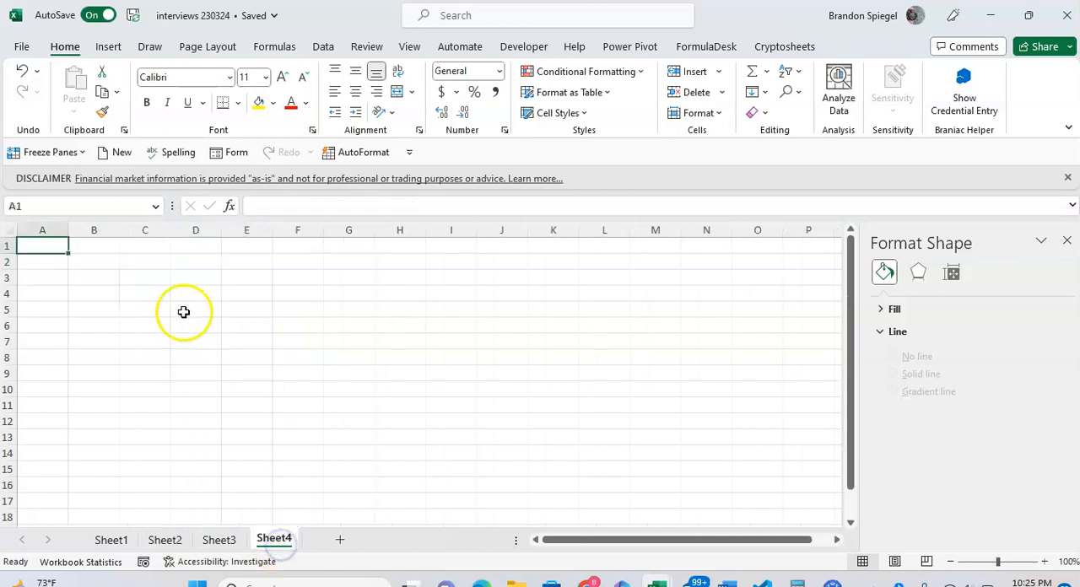
{"action": "left_click", "coordinate": [145, 277]}
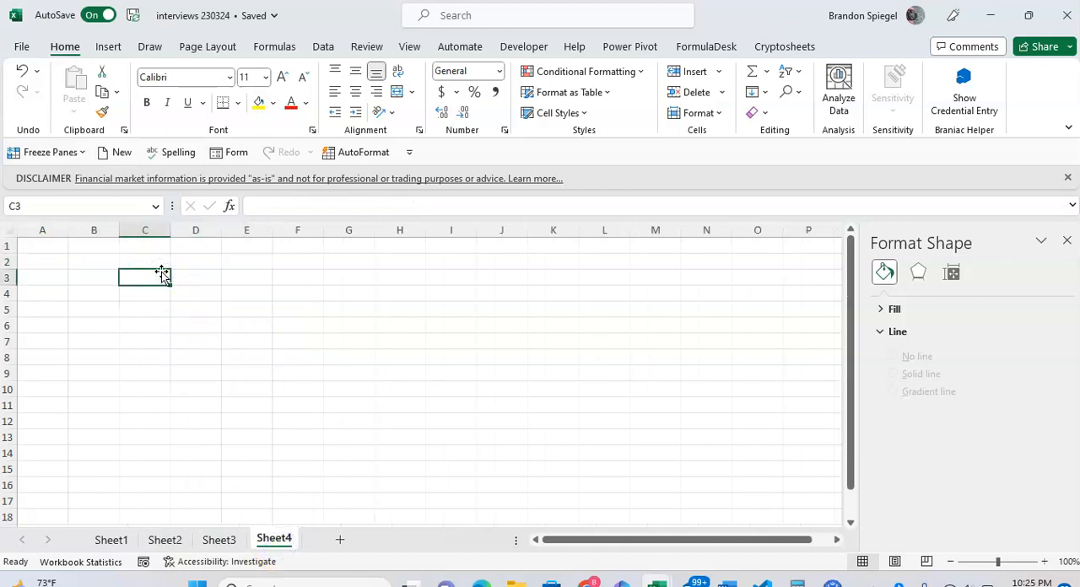
{"action": "left_click", "coordinate": [220, 541]}
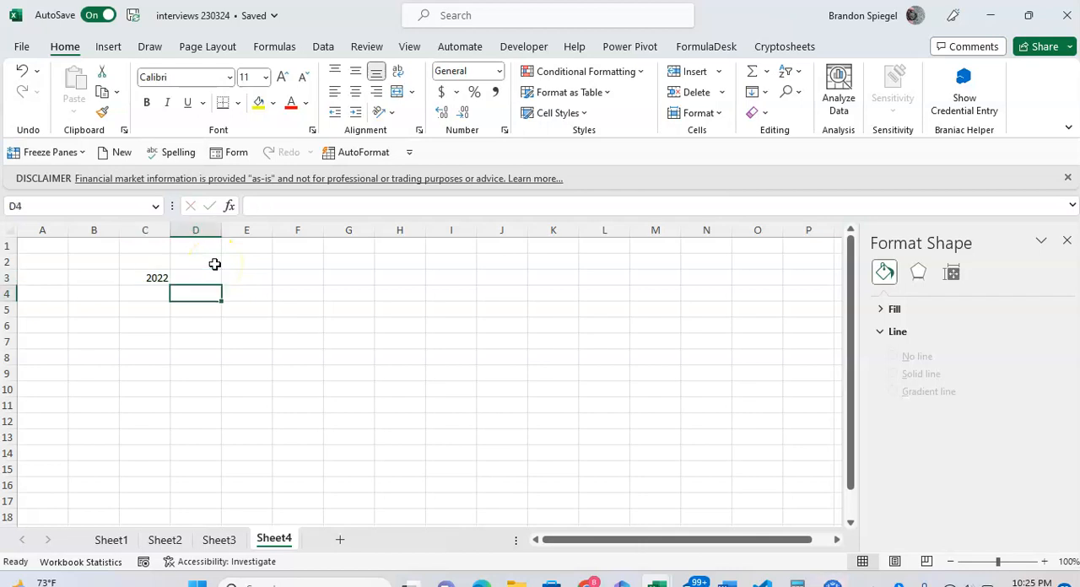
Add 2023 in E3, Date/Prices headers in row 4, and daily dates from 1/1/2022 and 1/1/2023
{"action": "left_click", "coordinate": [246, 277]}
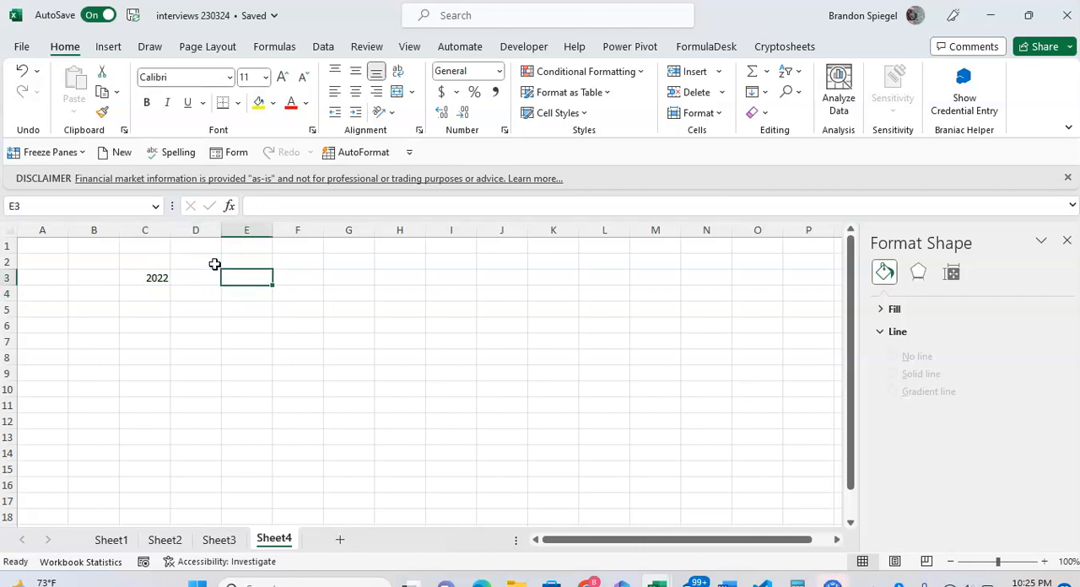
{"action": "type", "text": "2023"}
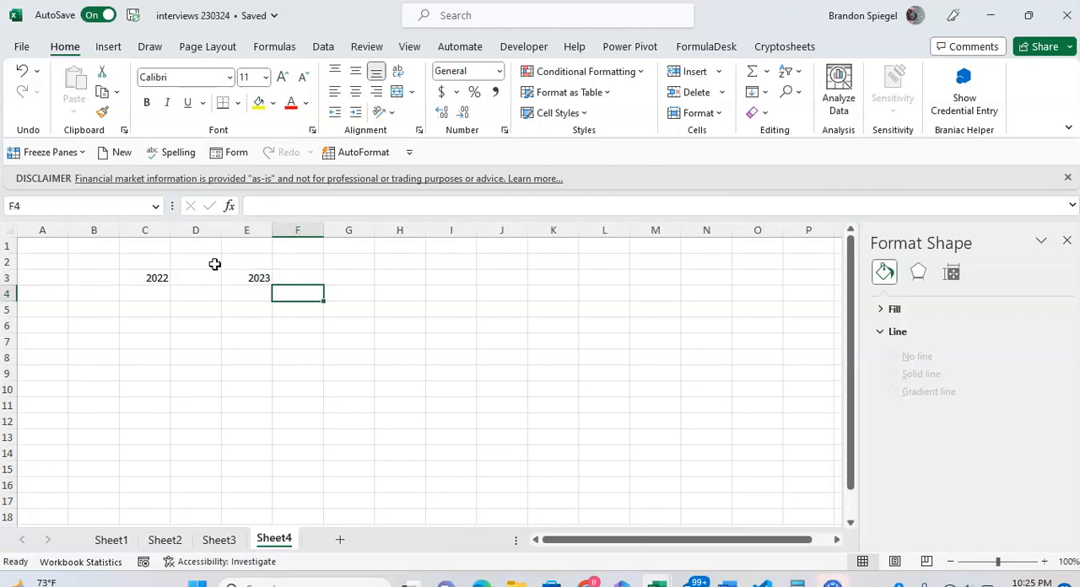
{"action": "type", "text": "Prices"}
{"action": "left_click", "coordinate": [247, 294]}
{"action": "type", "text": "Date"}
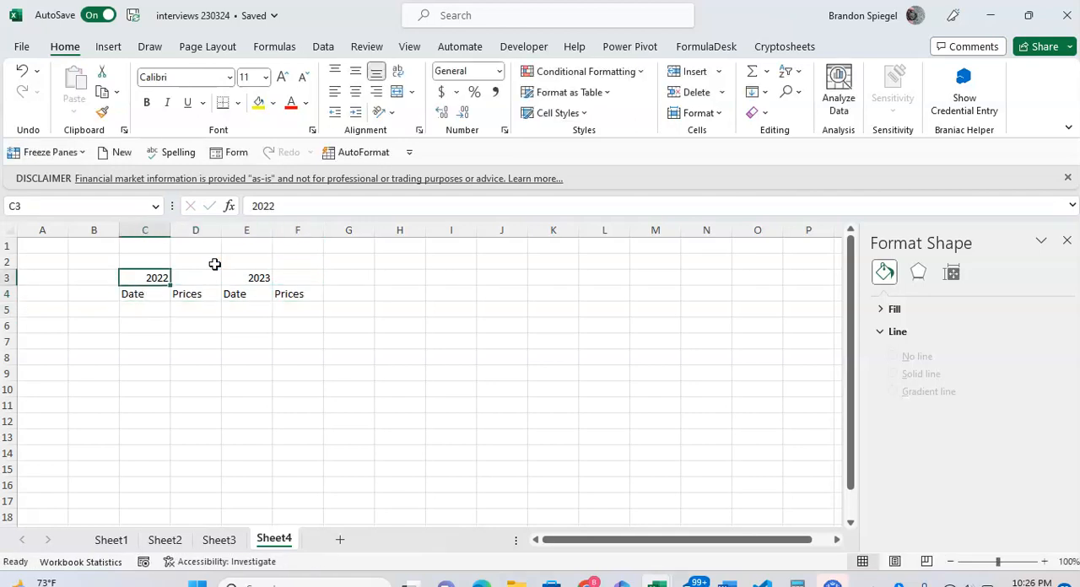
{"action": "left_click", "coordinate": [145, 309]}
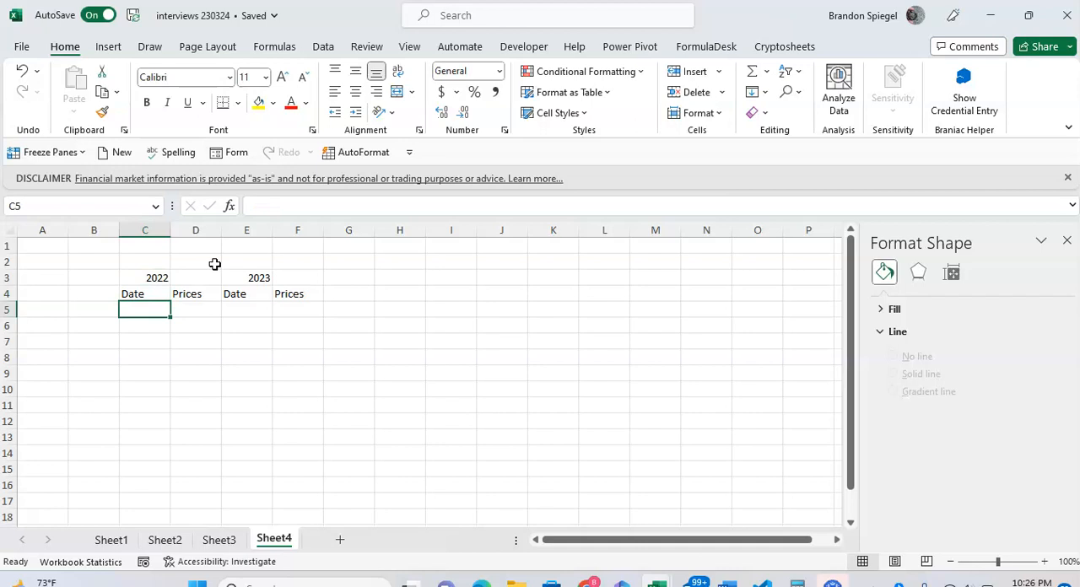
{"action": "mouse_move", "coordinate": [122, 463]}
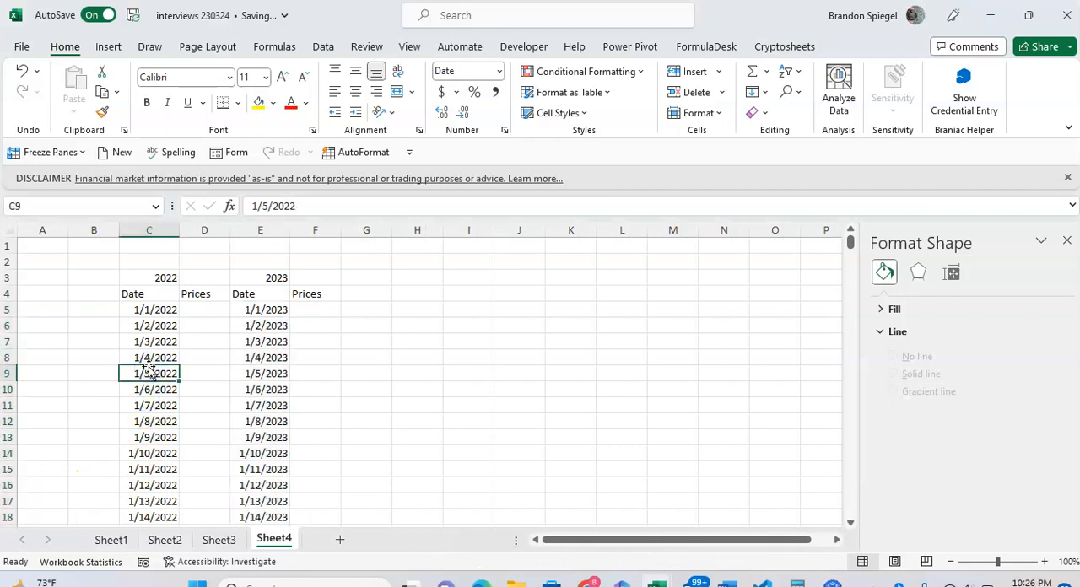
{"action": "left_click", "coordinate": [149, 293]}
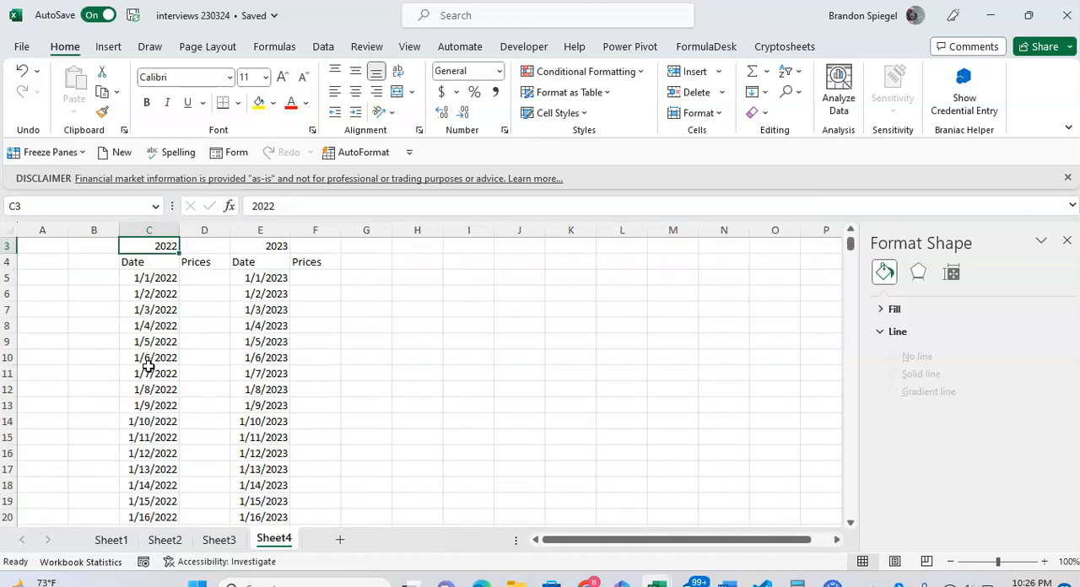
Start a VLOOKUP in D5 using the 2022 date in C5 as the lookup value
{"action": "left_click", "coordinate": [263, 277]}
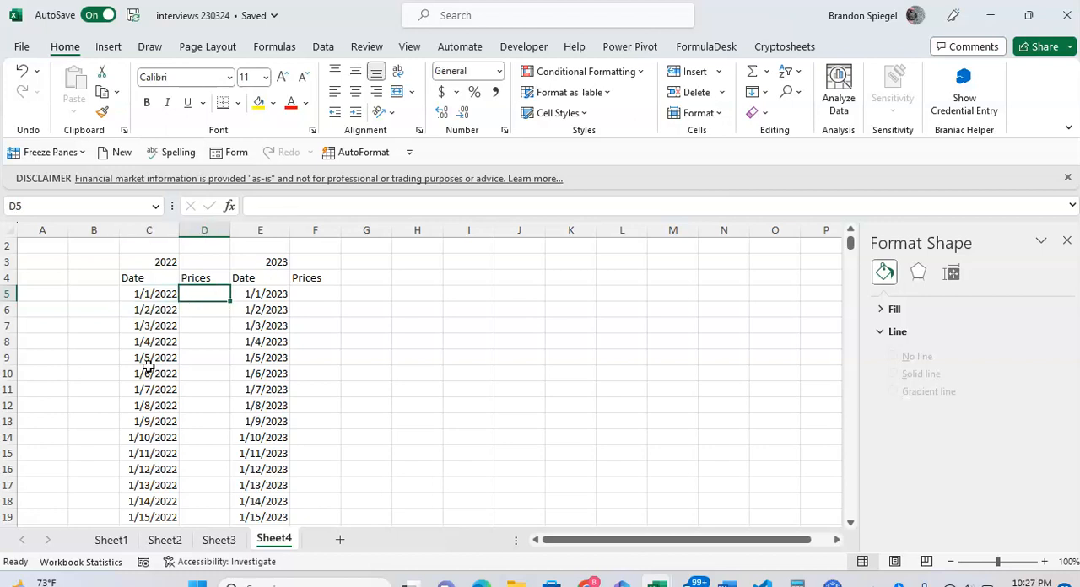
{"action": "type", "text": "=VLOOKUP("}
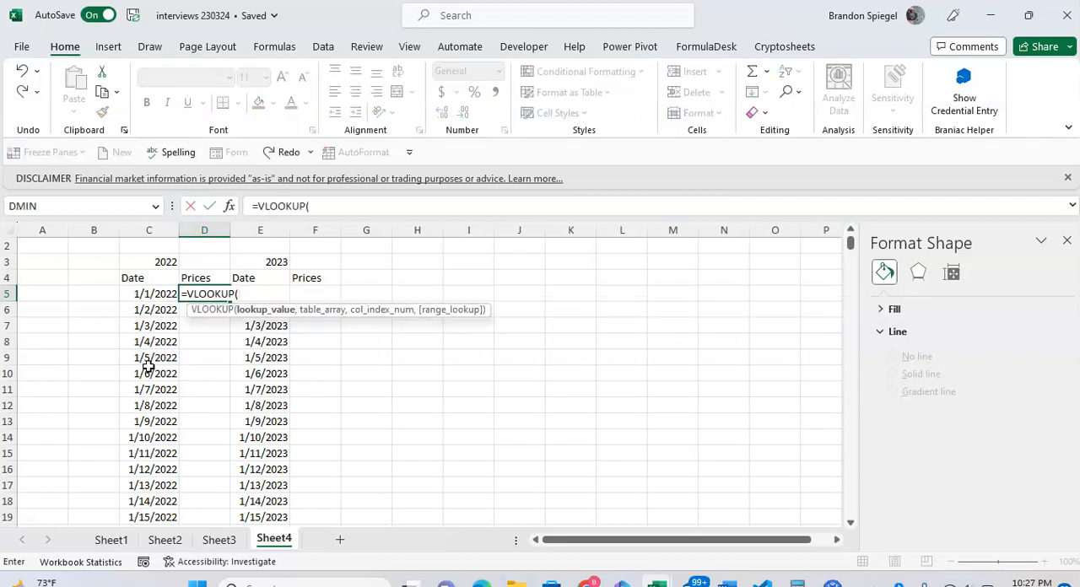
{"action": "left_click", "coordinate": [148, 294]}
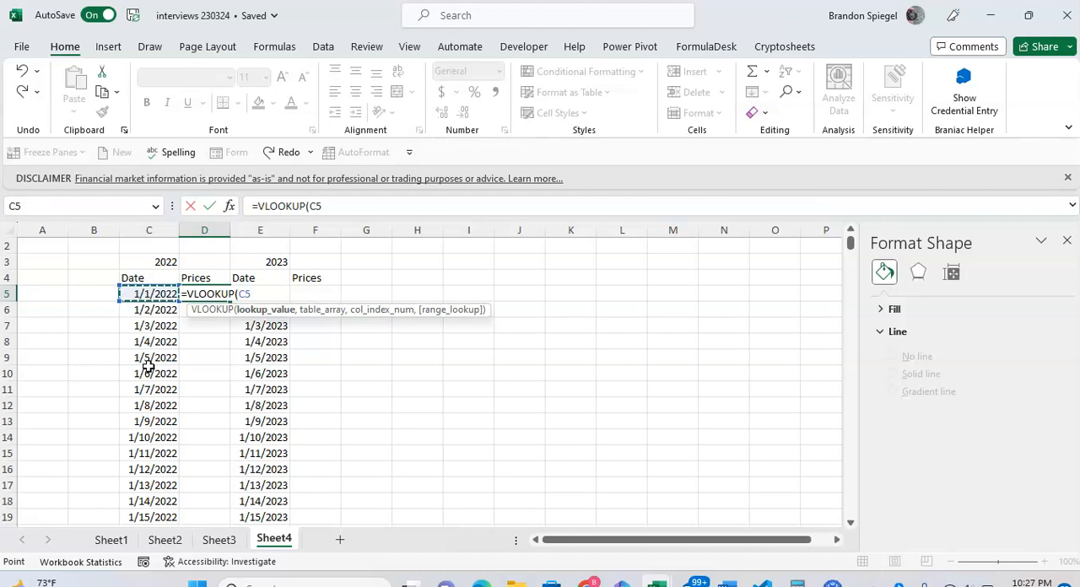
{"action": "type", "text": ","}
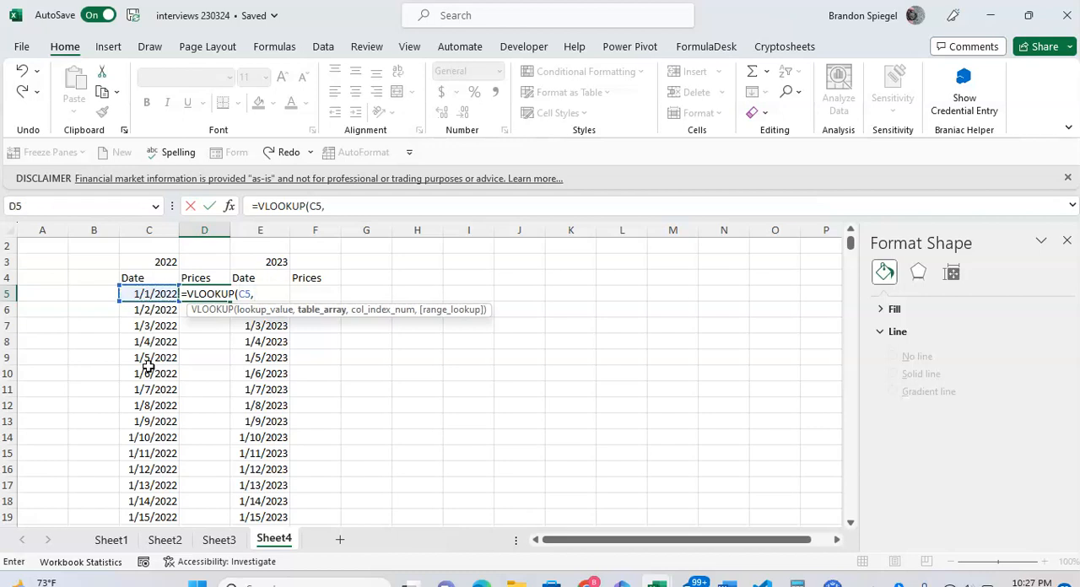
Point the lookup at Sheet2!D3:E316, column 2, exact match (FALSE)
{"action": "left_click", "coordinate": [165, 540]}
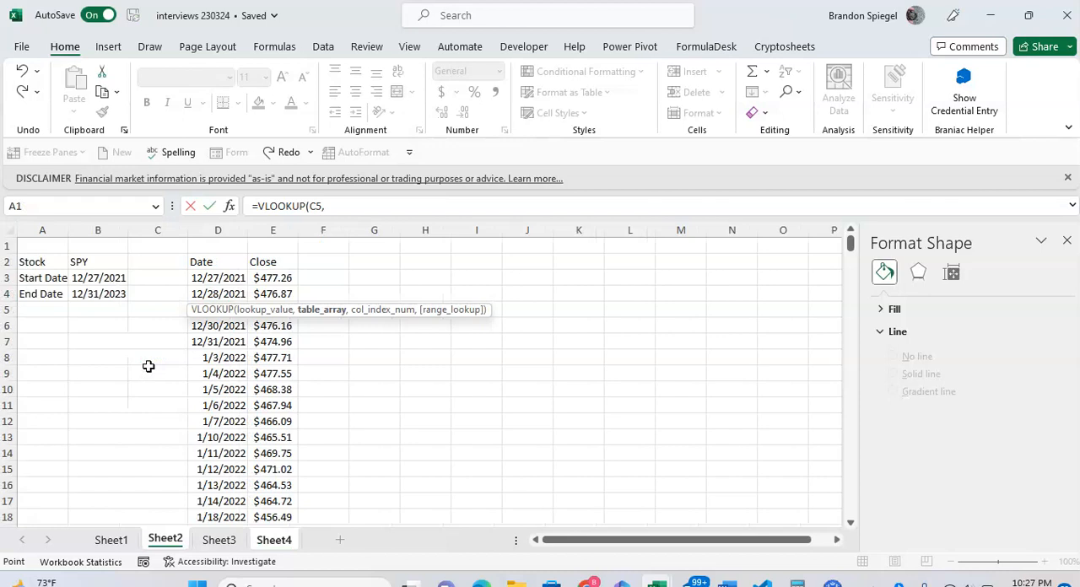
{"action": "left_click", "coordinate": [218, 277]}
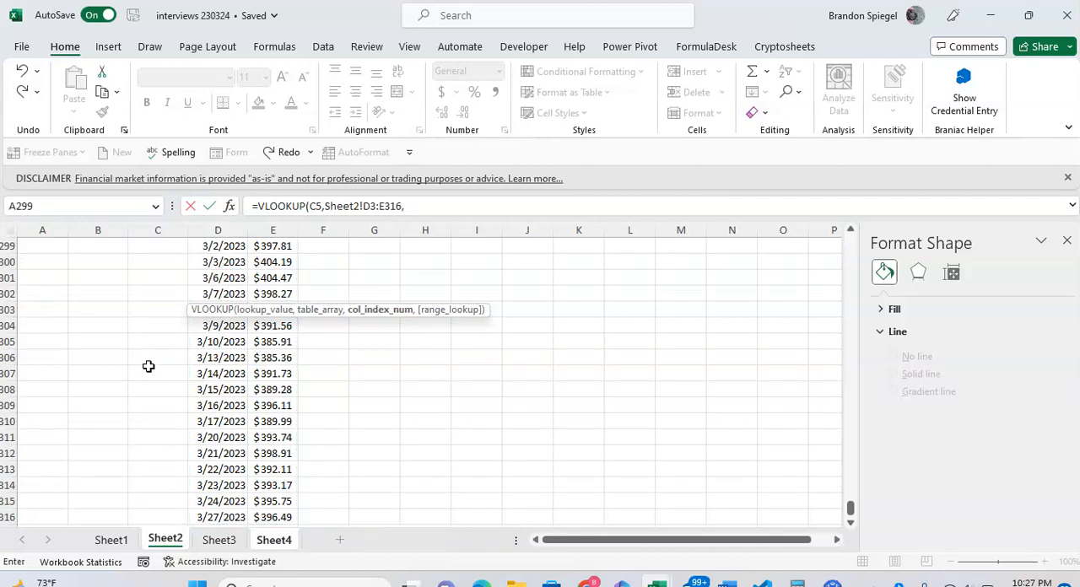
{"action": "type", "text": "2"}
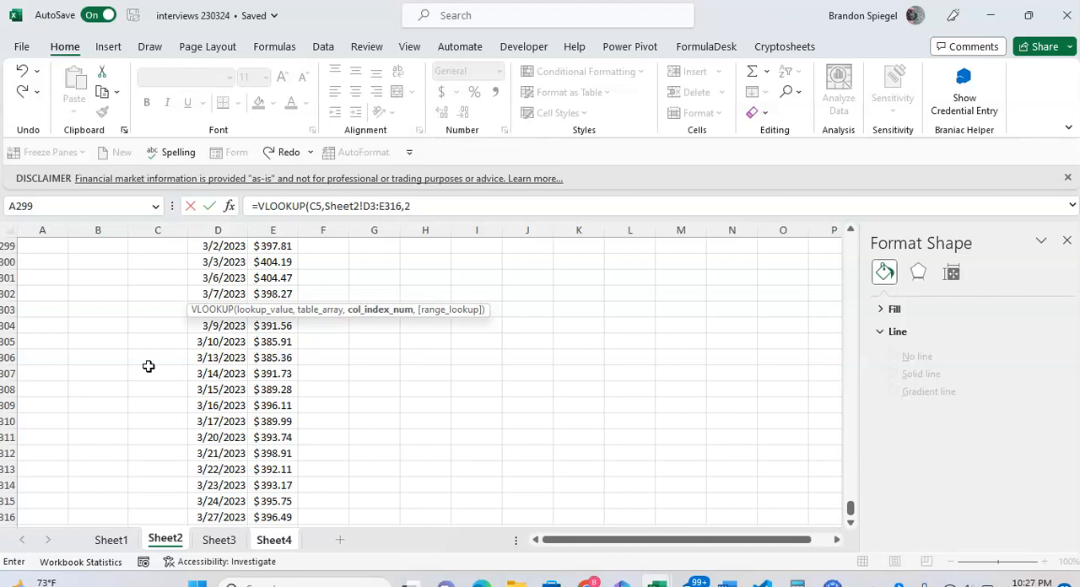
{"action": "type", "text": ",FALSE)"}
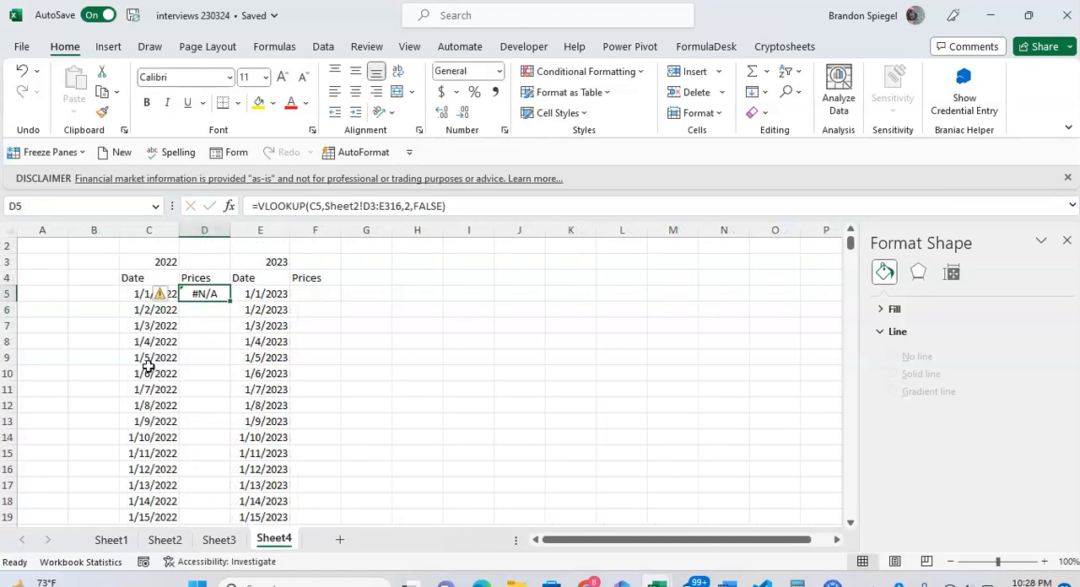
{"action": "mouse_move", "coordinate": [458, 463]}
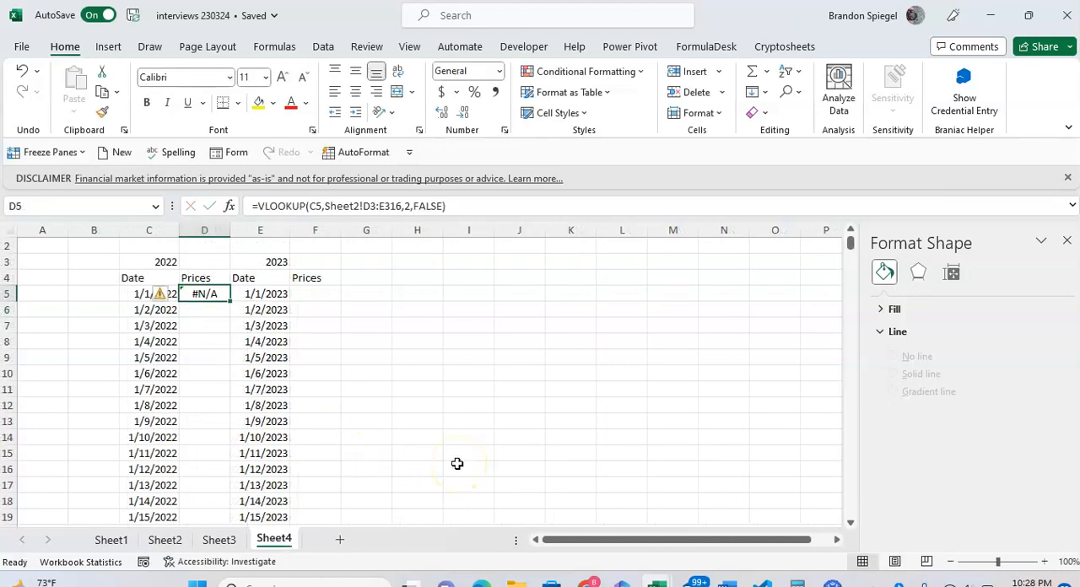
Lock D3:E316 as an absolute reference with F4 and fill the lookup down a few rows
{"action": "left_click", "coordinate": [148, 293]}
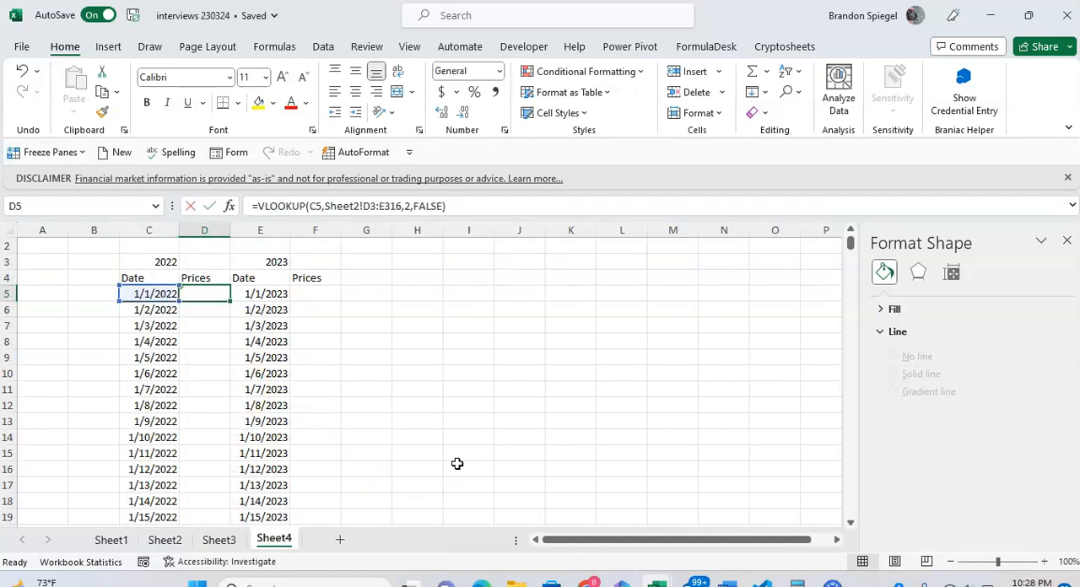
{"action": "double_click", "coordinate": [204, 294]}
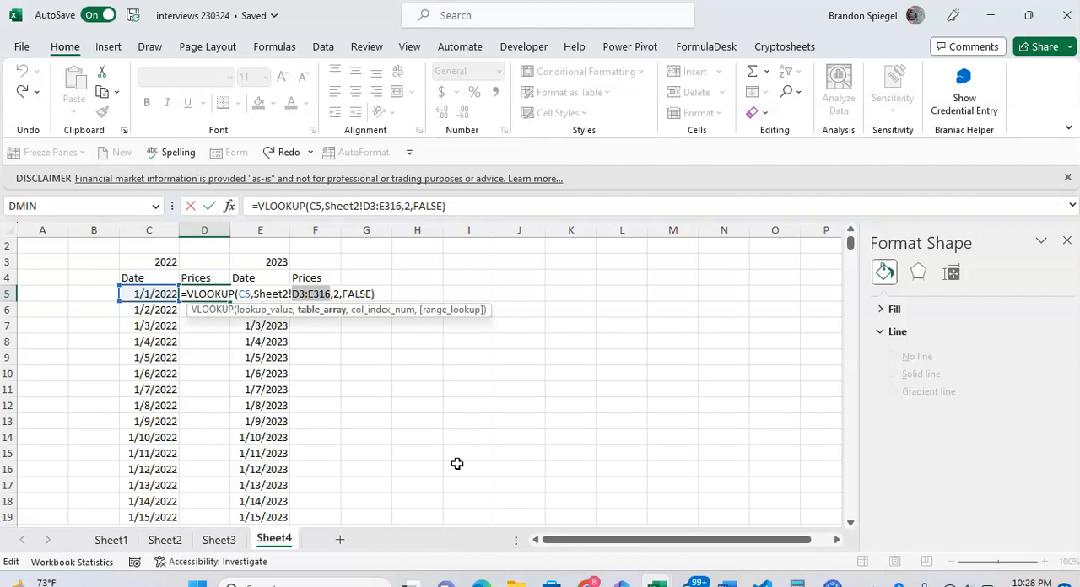
{"action": "key", "text": "f4"}
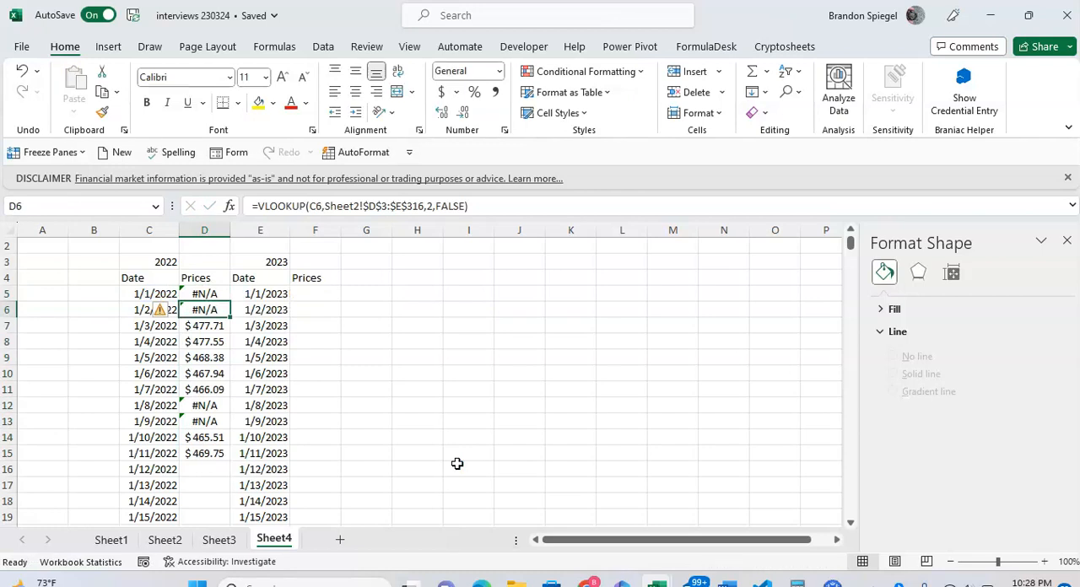
Paste the lookup down the 2022 Prices column and replicate it for 2023 in column F
{"action": "left_click", "coordinate": [205, 452]}
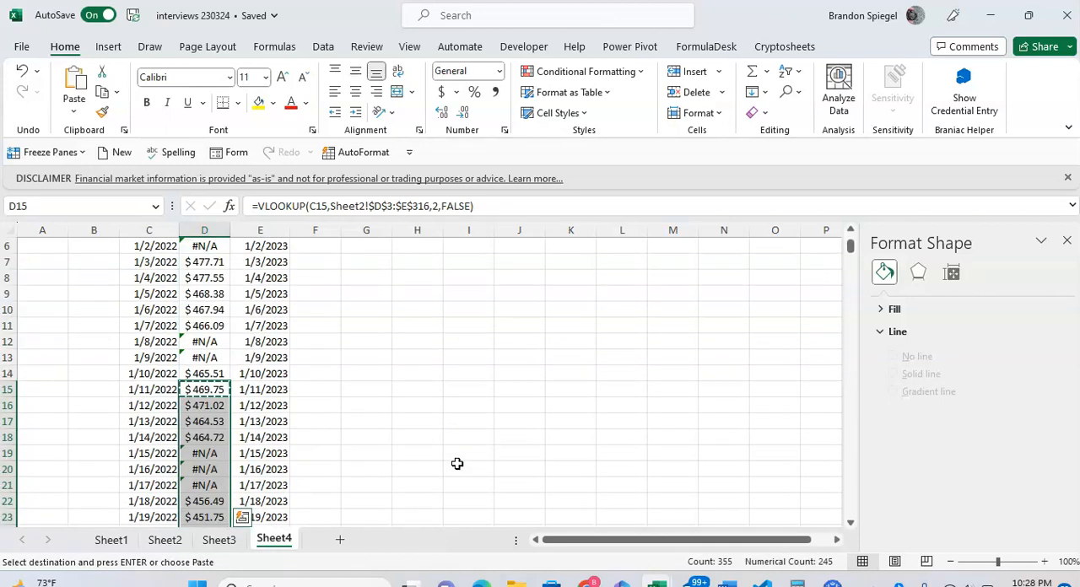
{"action": "left_click", "coordinate": [274, 47]}
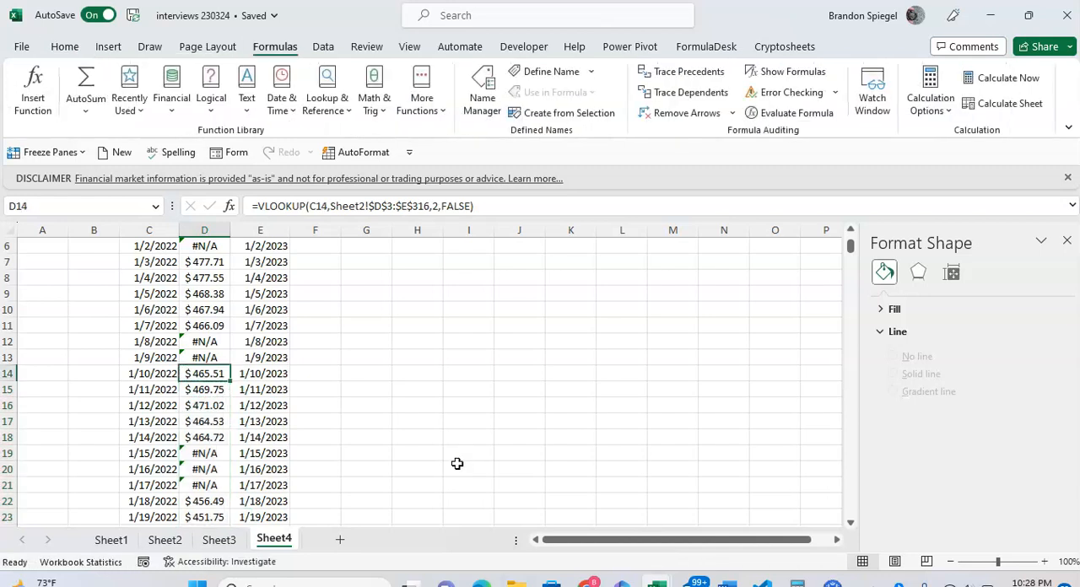
{"action": "scroll", "scroll_direction": "down", "scroll_amount": 3}
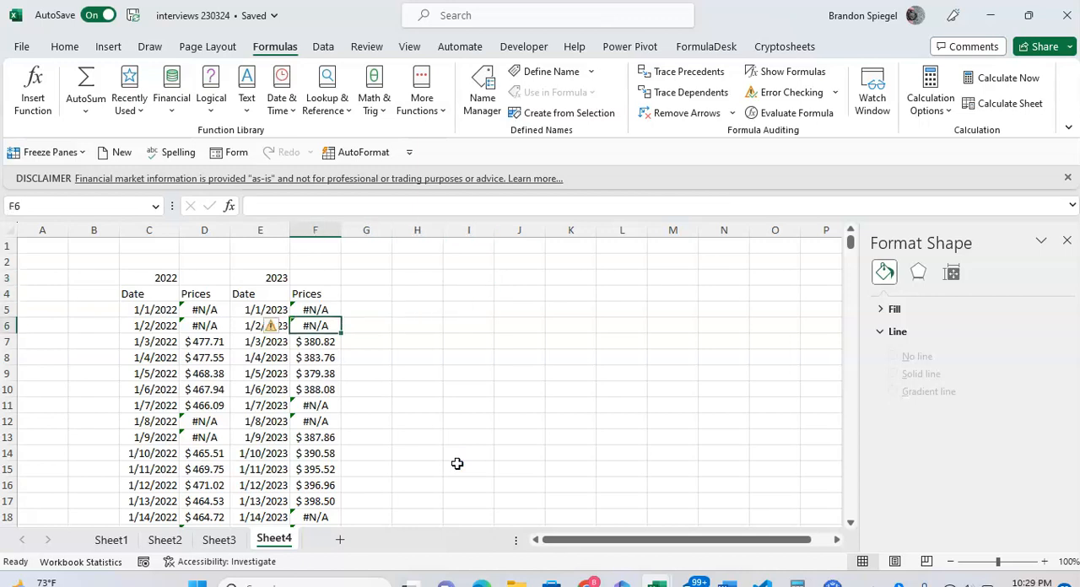
Wrap the D5 price lookup in IFERROR(…,NA())
{"action": "left_click", "coordinate": [314, 309]}
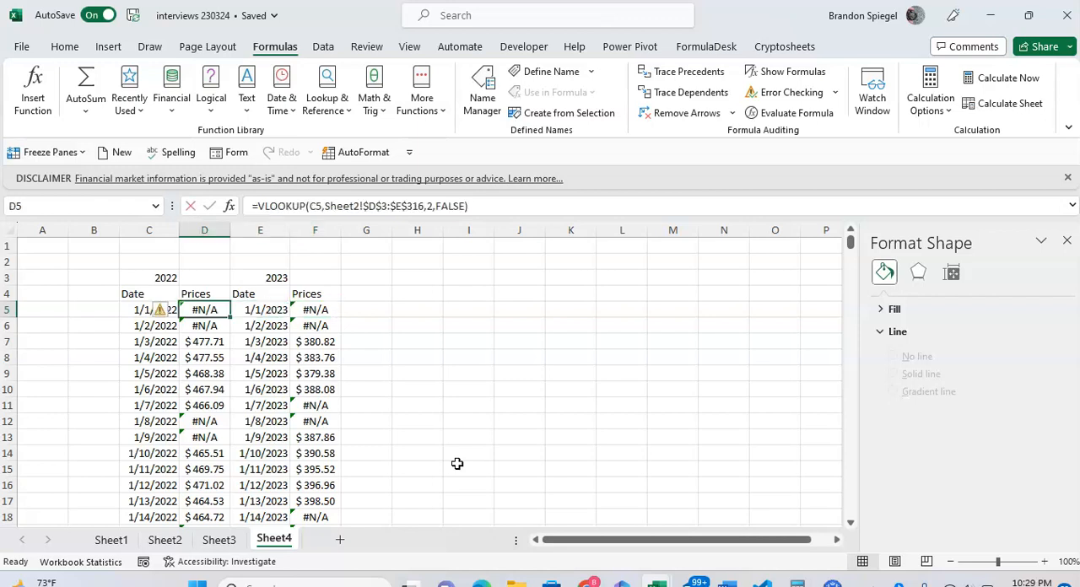
{"action": "double_click", "coordinate": [204, 309]}
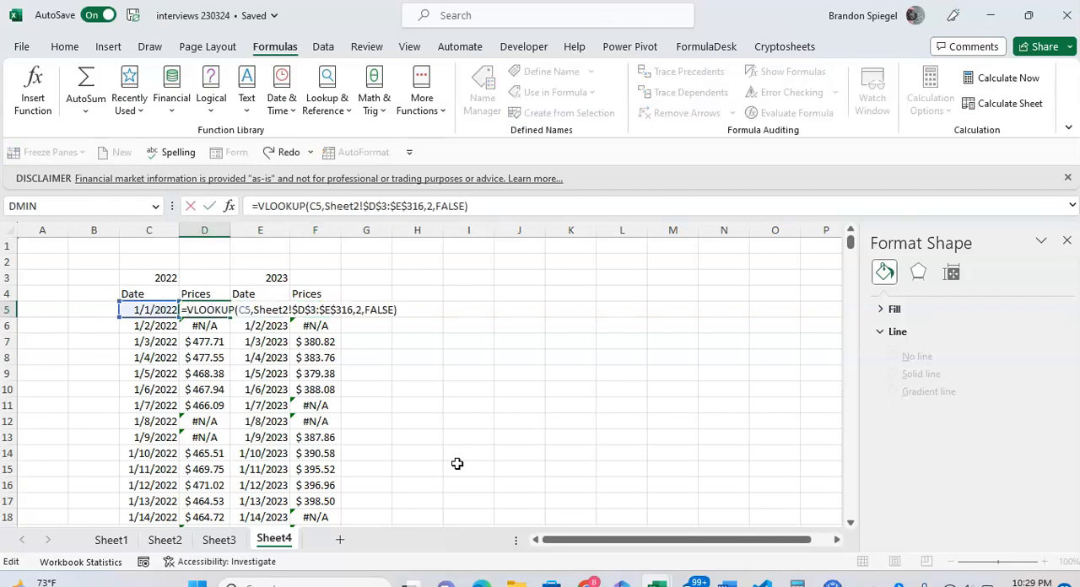
{"action": "type", "text": "IFERROR("}
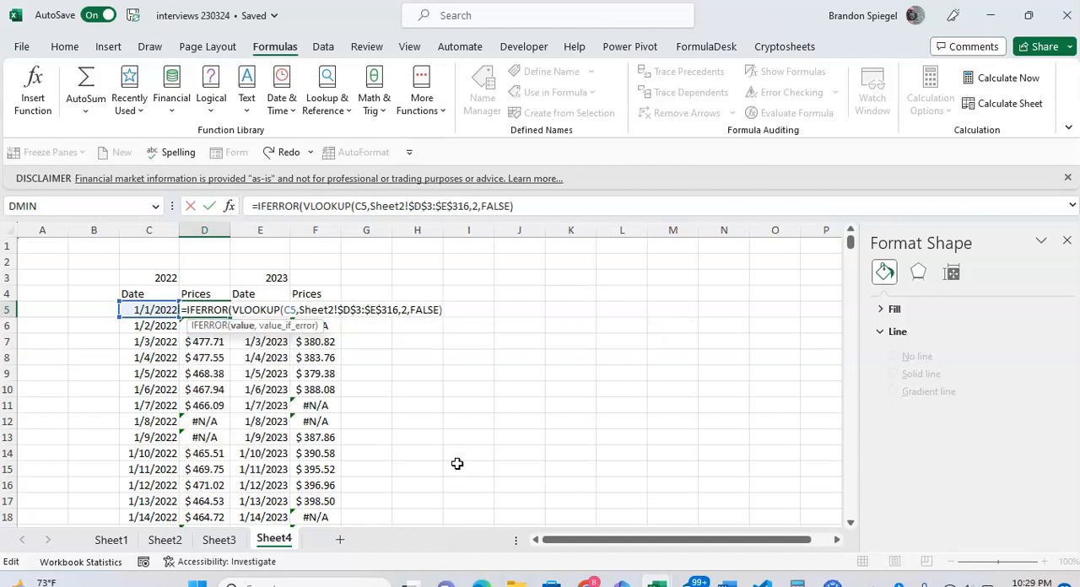
{"action": "type", "text": ")"}
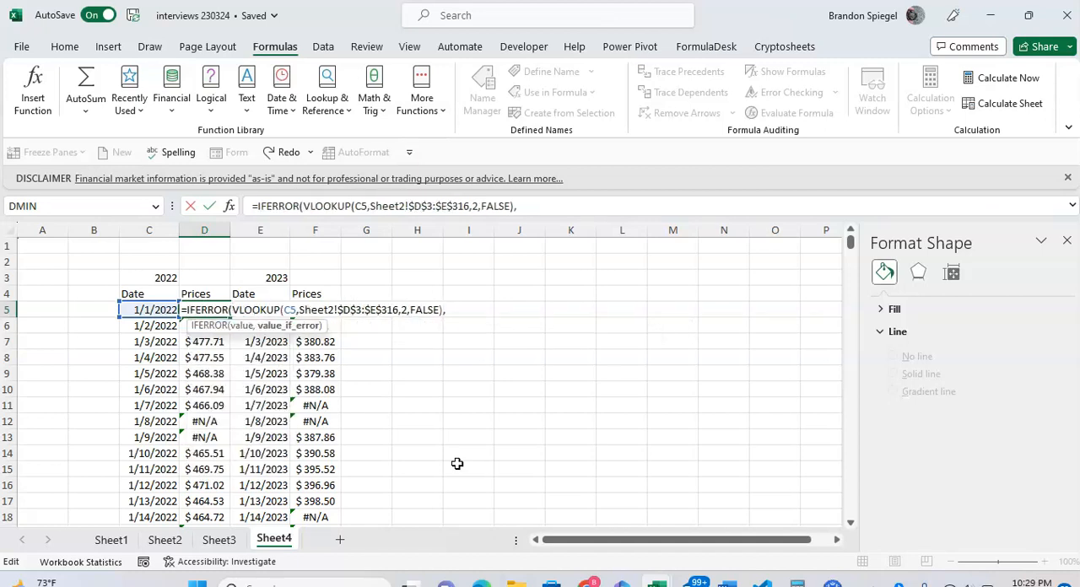
{"action": "type", "text": "NA"}
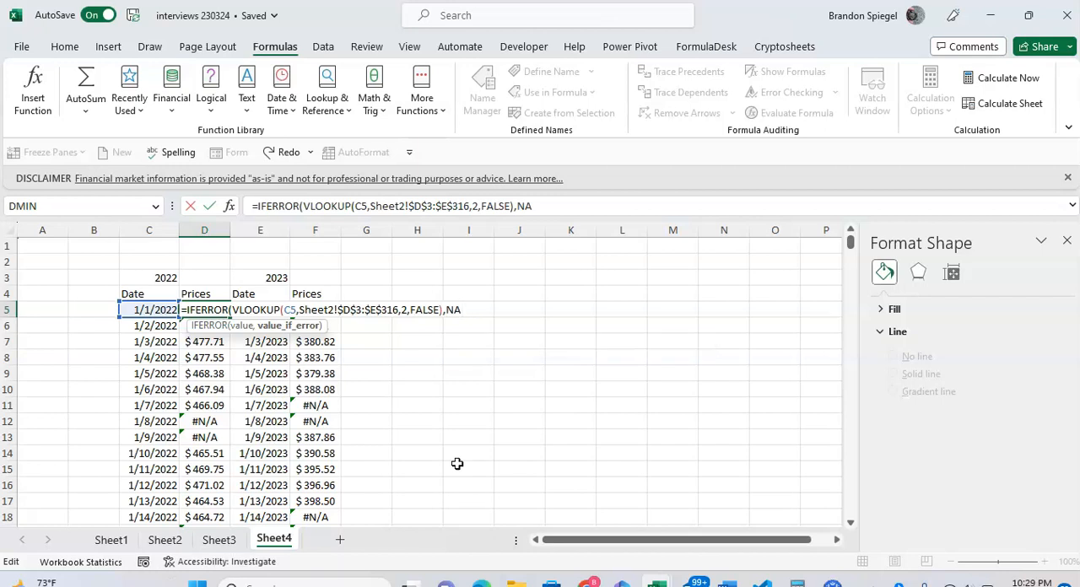
{"action": "type", "text": "())"}
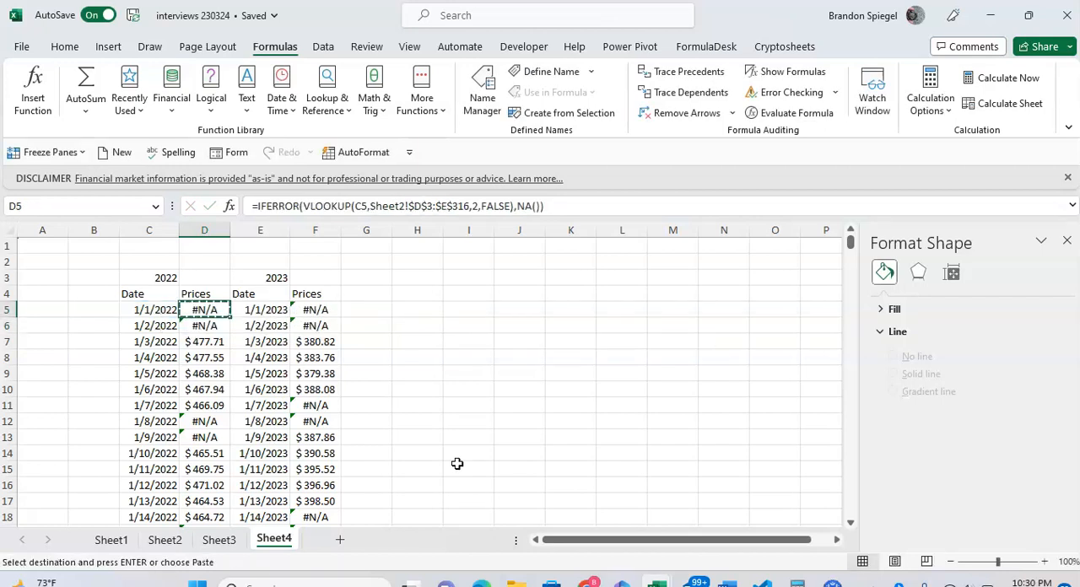
Wrap the F5 2023 price lookup in IFERROR(…,NA()) as well
{"action": "left_click", "coordinate": [260, 309]}
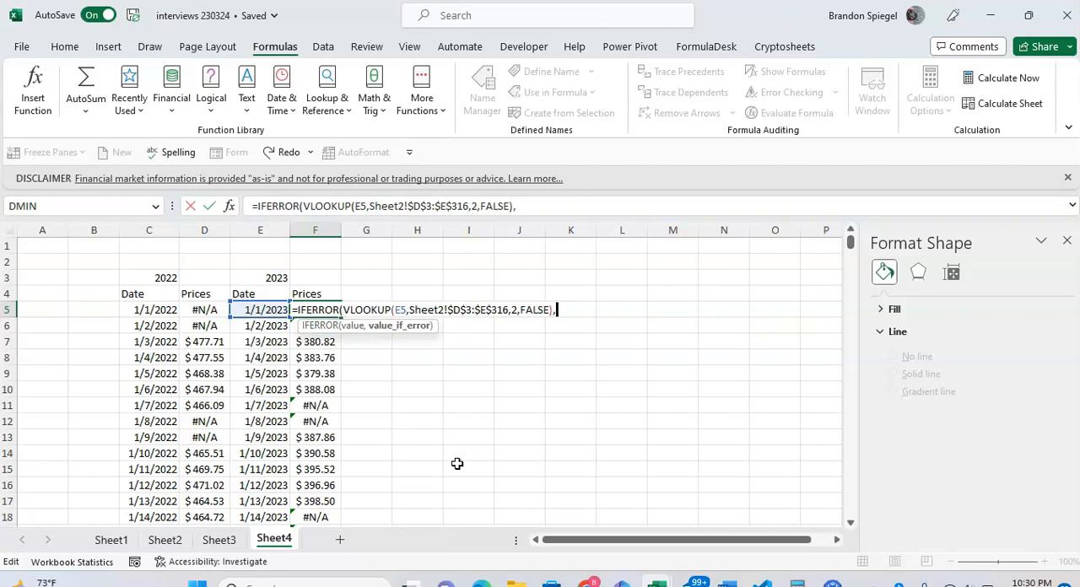
{"action": "type", "text": "NA"}
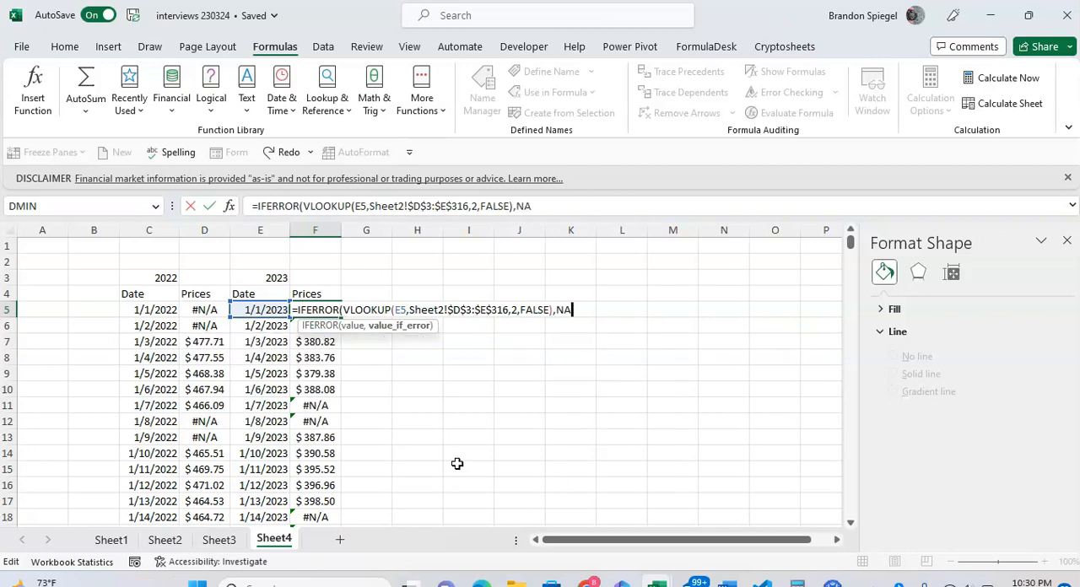
{"action": "type", "text": "()"}
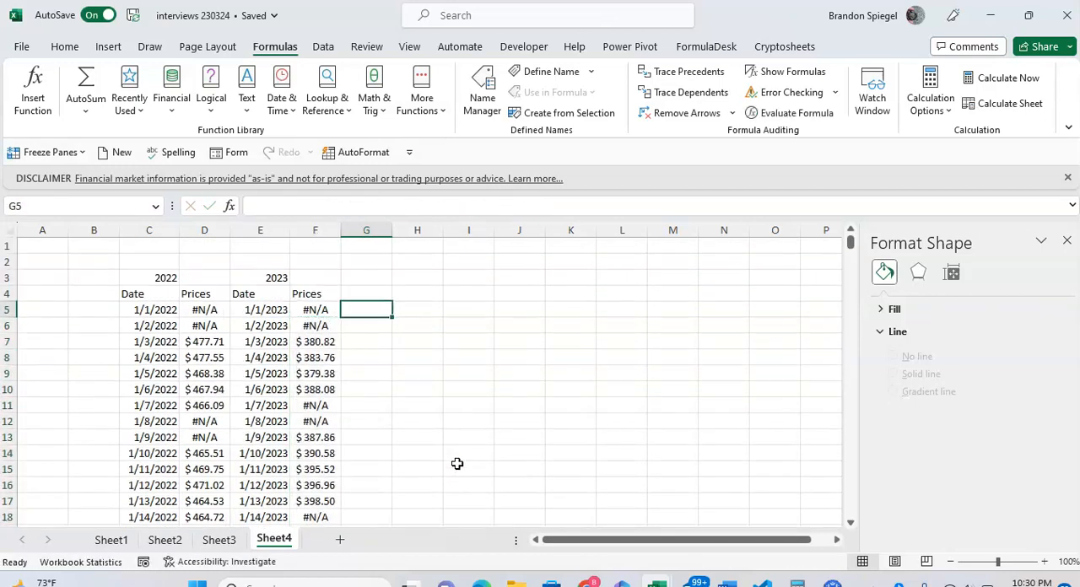
Select the 2022 dates and prices C5:D369 as chart data and go to Insert
{"action": "left_click", "coordinate": [417, 294]}
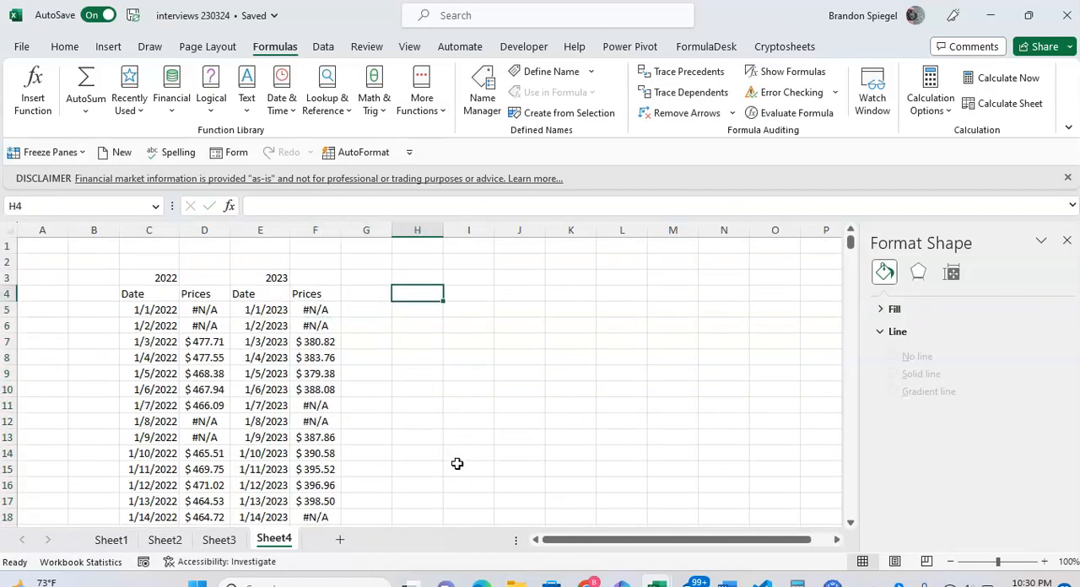
{"action": "left_click", "coordinate": [149, 294]}
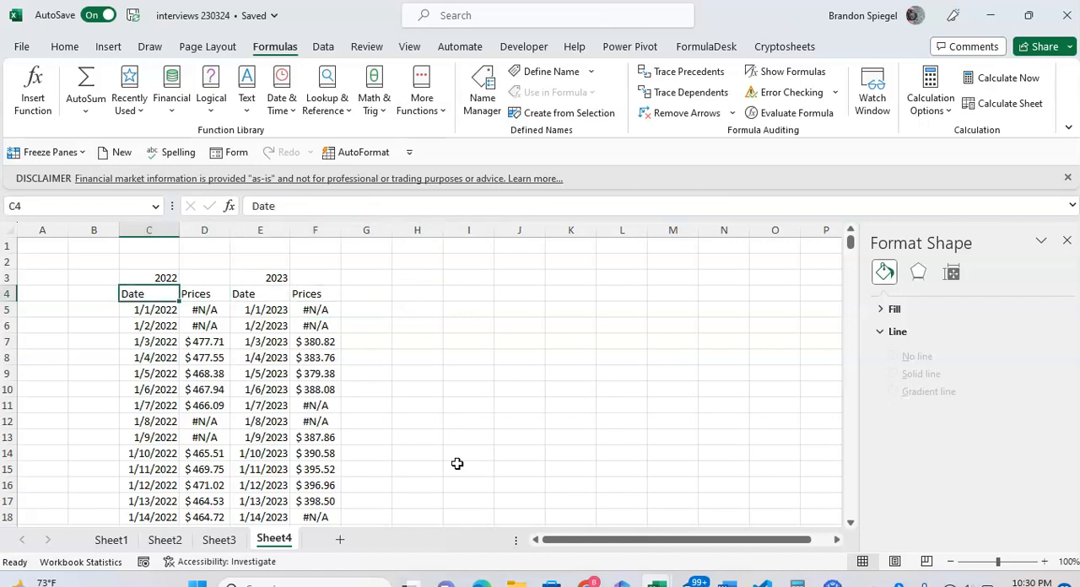
{"action": "left_click", "coordinate": [149, 309]}
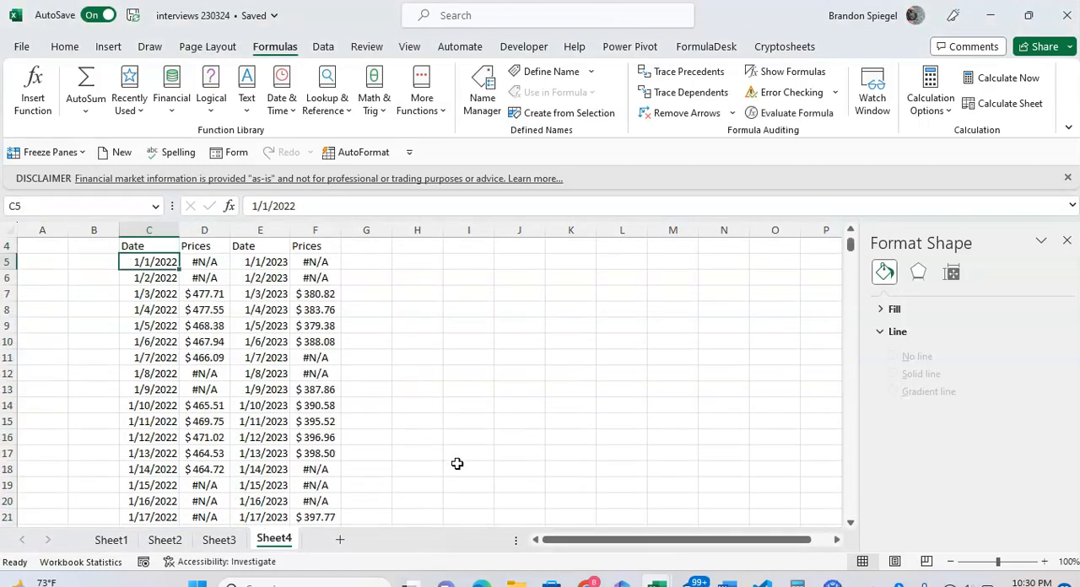
{"action": "scroll", "scroll_direction": "down", "scroll_amount": 3}
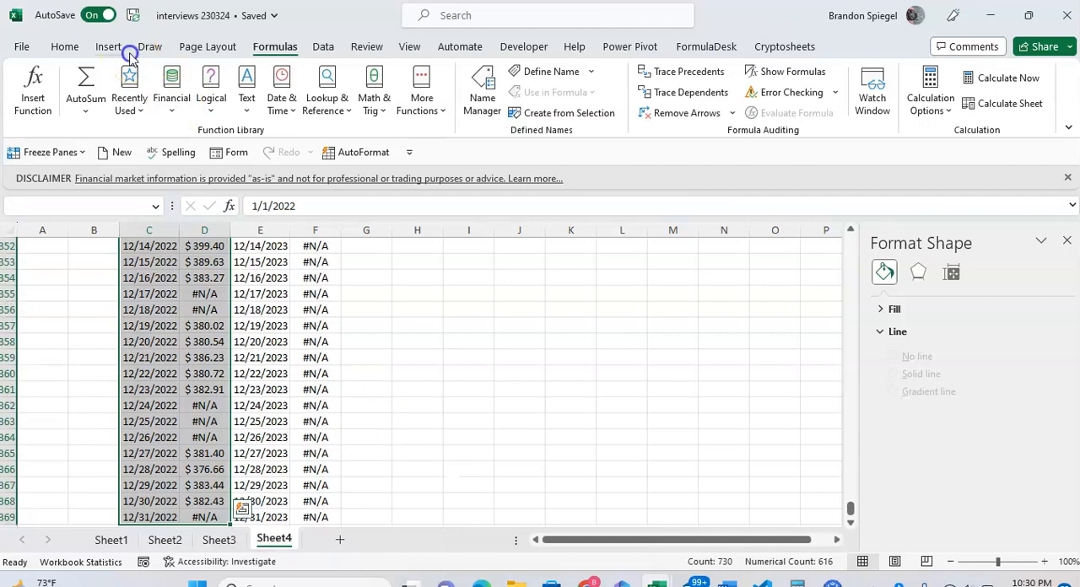
{"action": "left_click", "coordinate": [109, 47]}
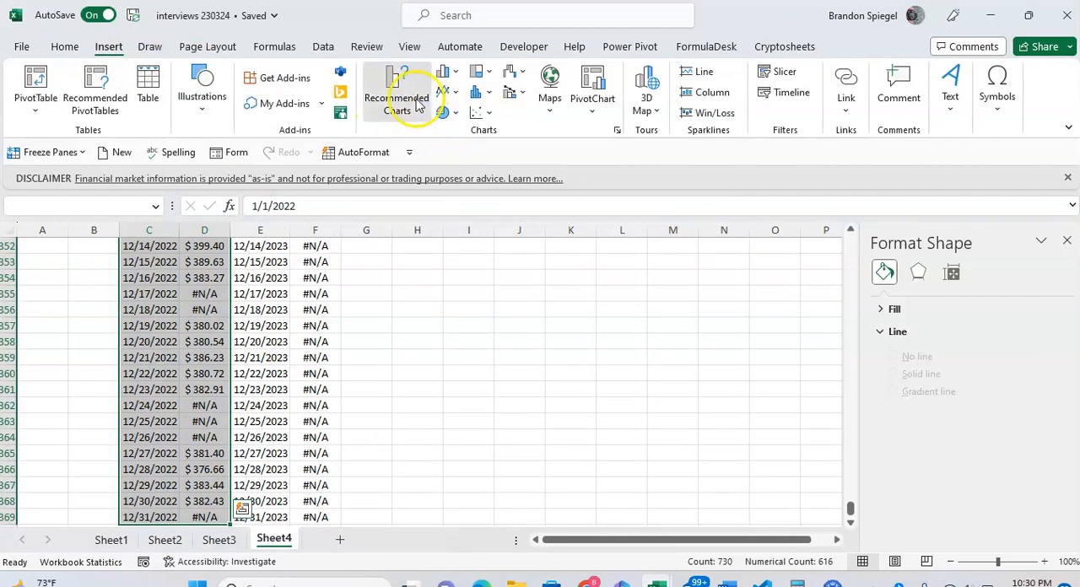
Insert the recommended line chart of 2022 prices against dates
{"action": "left_click", "coordinate": [396, 84]}
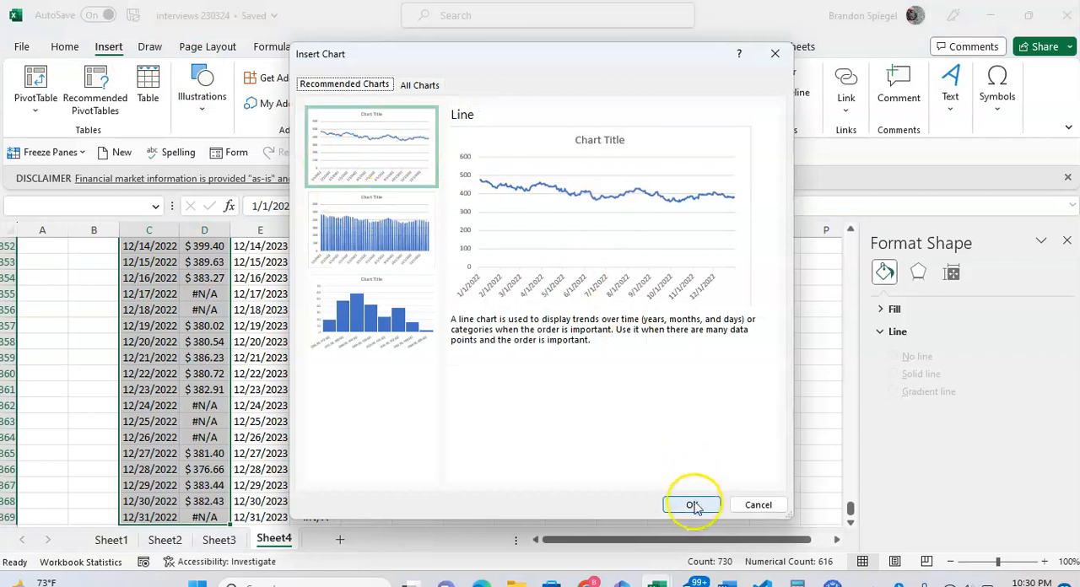
{"action": "left_click", "coordinate": [693, 503]}
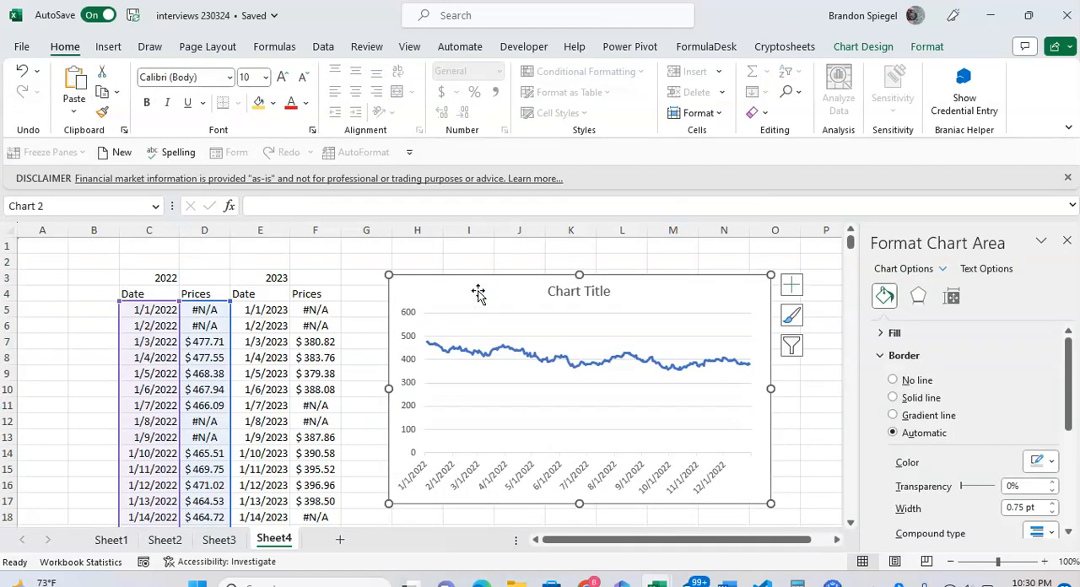
{"action": "mouse_move", "coordinate": [791, 346]}
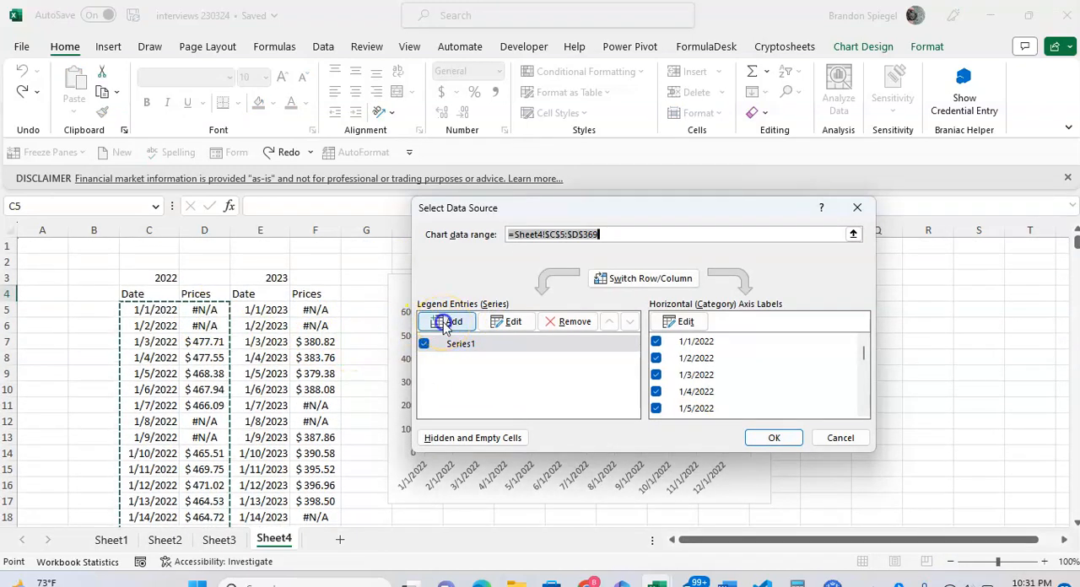
Add a second series named from E3 with the 2023 prices F5:F369
{"action": "left_click", "coordinate": [448, 321]}
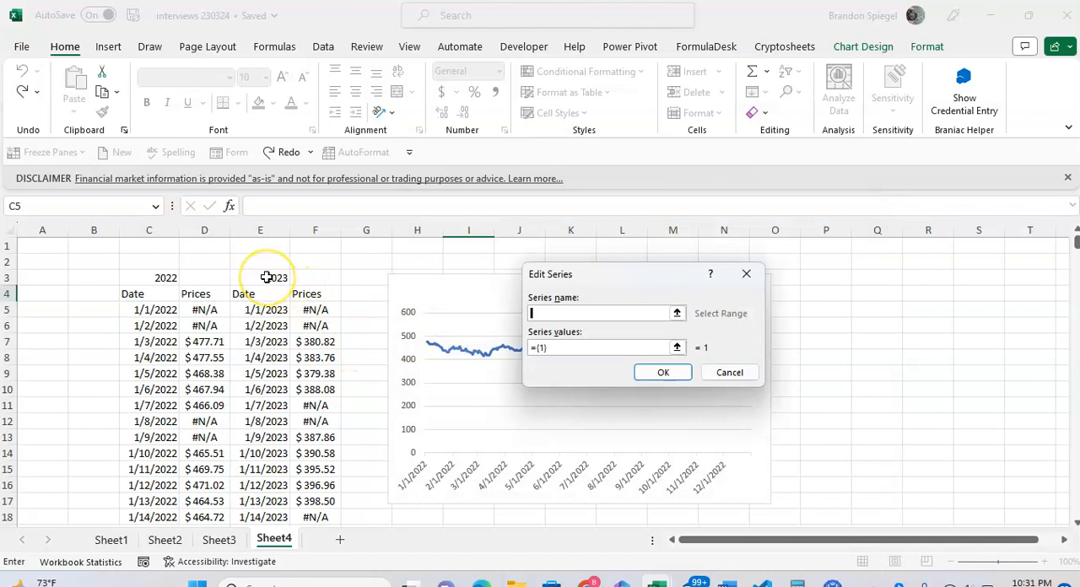
{"action": "left_click", "coordinate": [260, 277]}
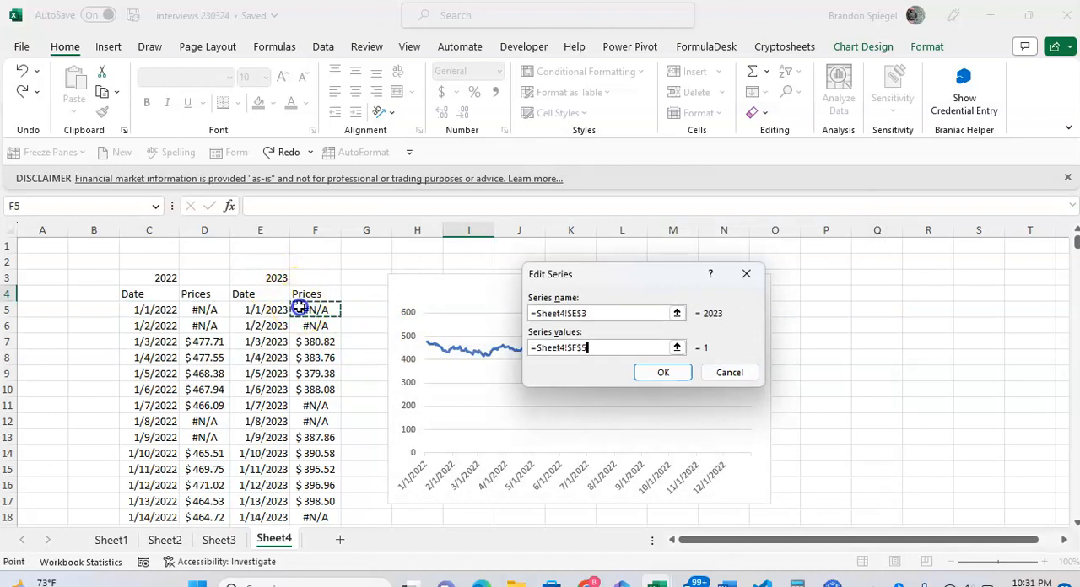
{"action": "left_click", "coordinate": [663, 371]}
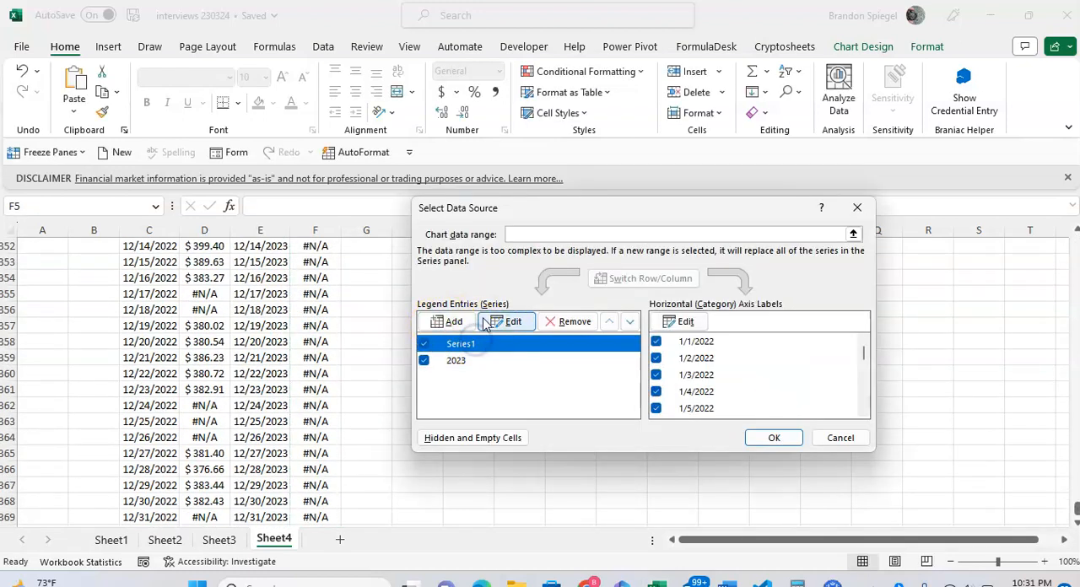
Rename Series1 from the 2022 heading in C3 and apply the changes to the chart
{"action": "left_click", "coordinate": [507, 321]}
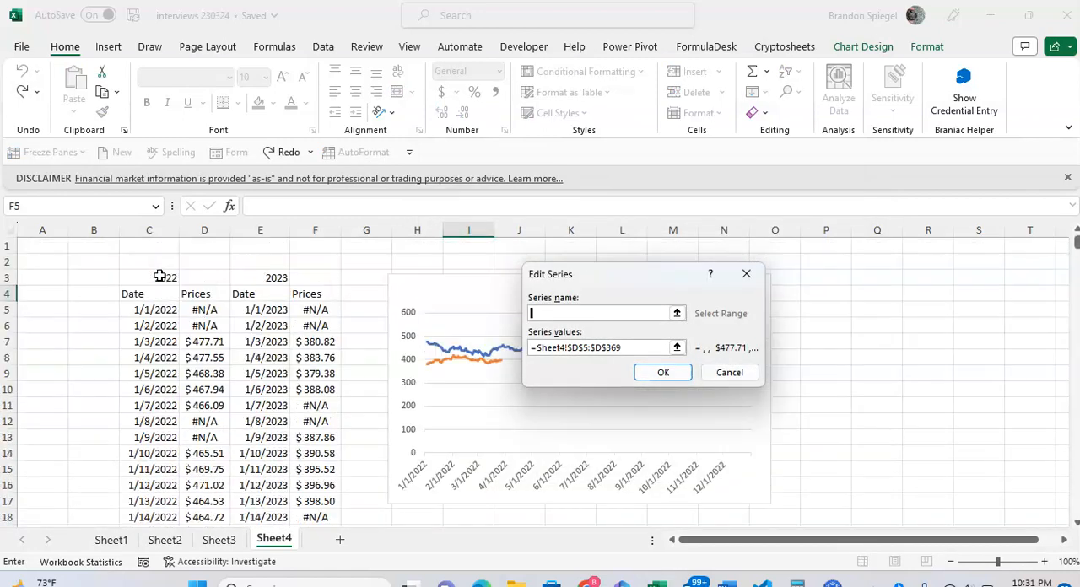
{"action": "left_click", "coordinate": [149, 277]}
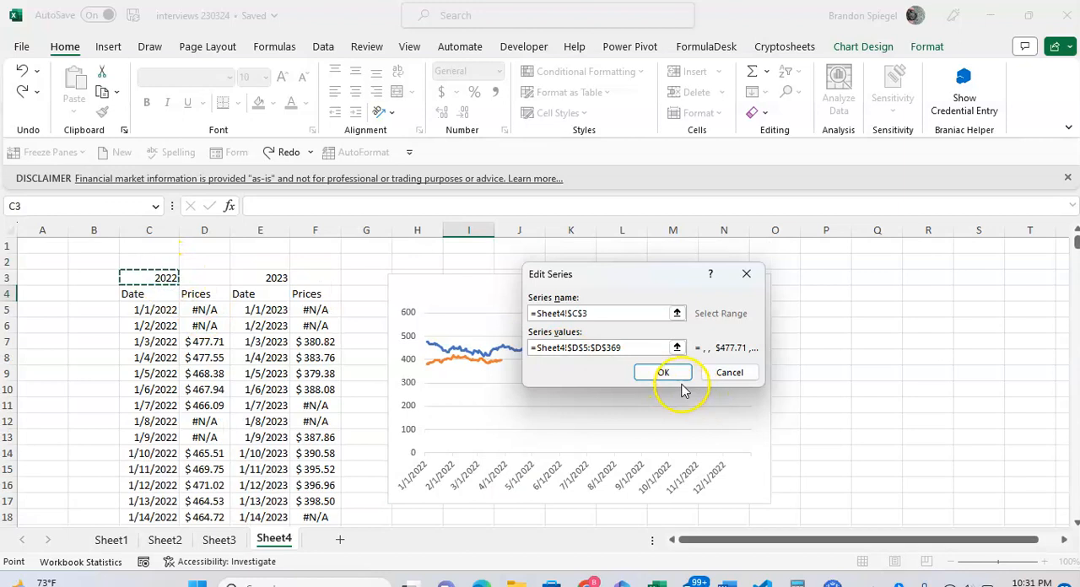
{"action": "left_click", "coordinate": [663, 372]}
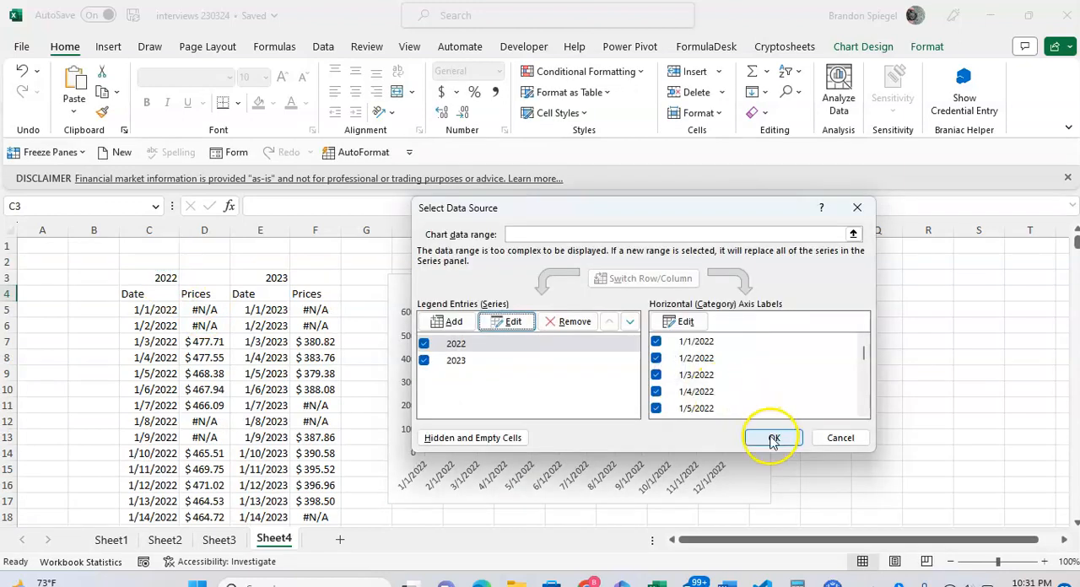
{"action": "left_click", "coordinate": [770, 437]}
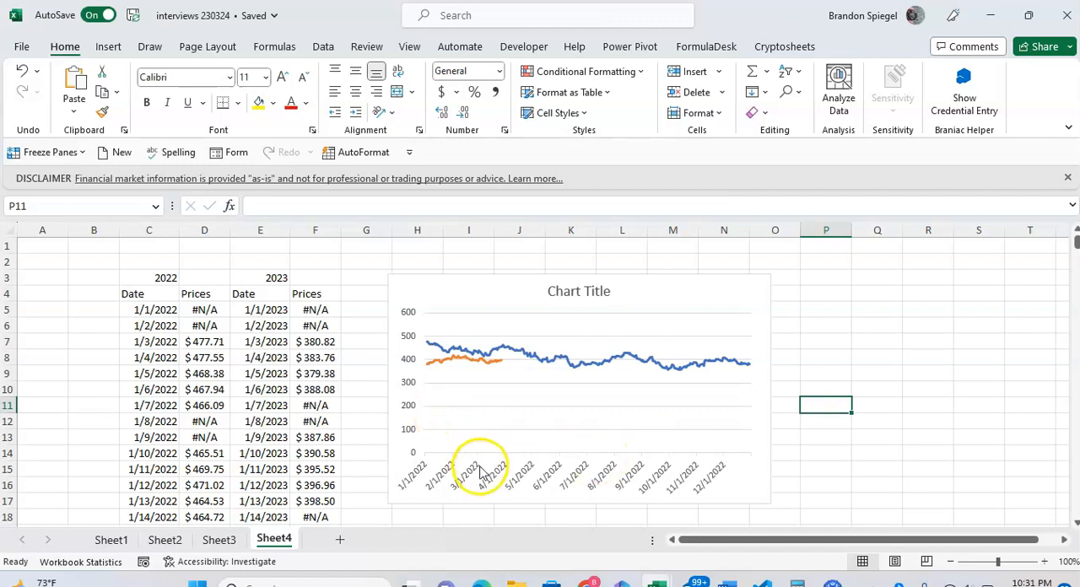
{"action": "mouse_move", "coordinate": [479, 473]}
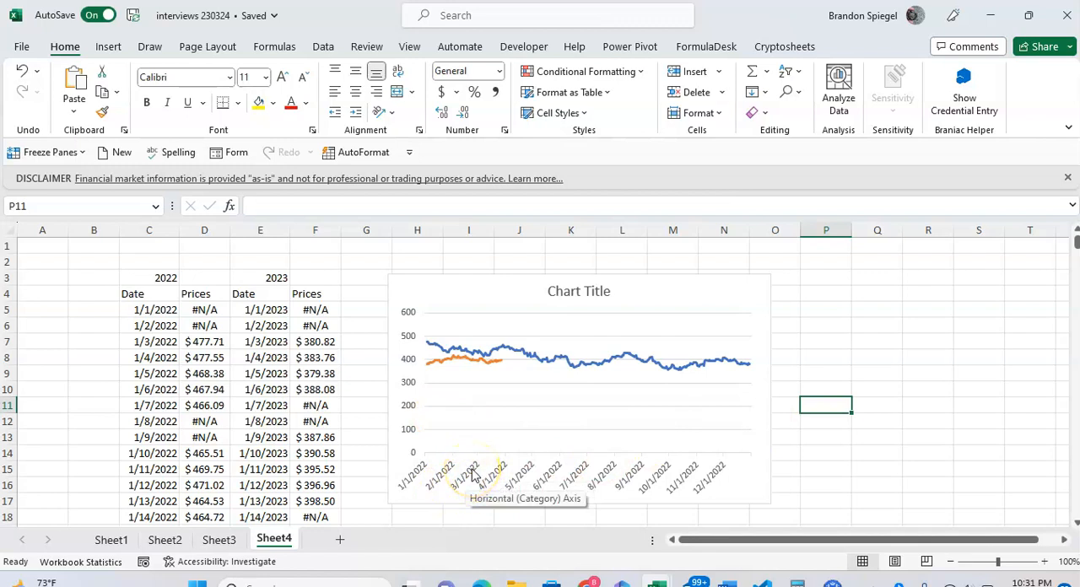
Reach the Number section of Format Axis for the chart's horizontal date axis
{"action": "left_click", "coordinate": [527, 456]}
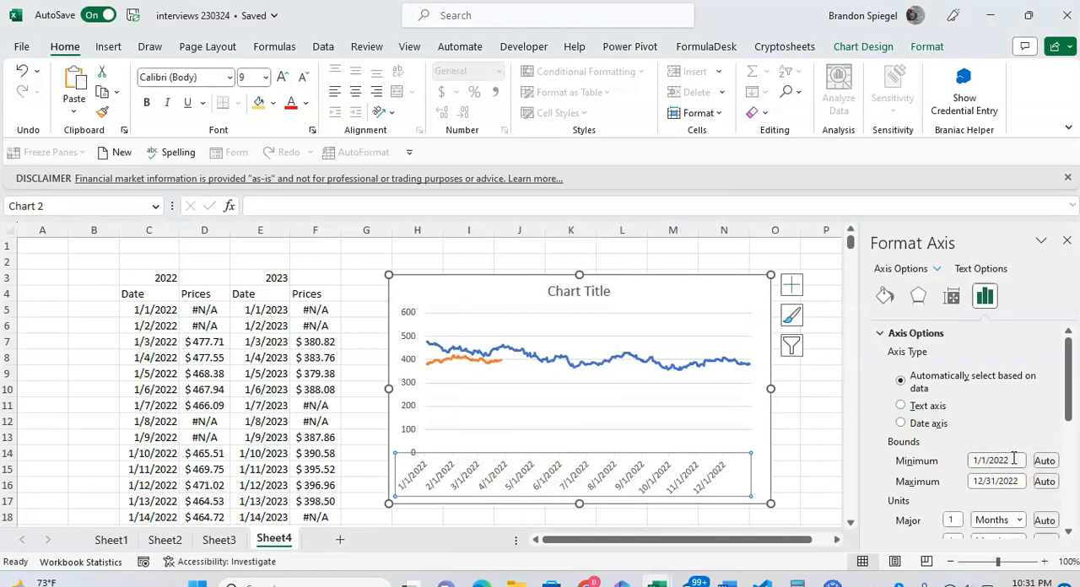
{"action": "scroll", "scroll_direction": "down", "scroll_amount": 3}
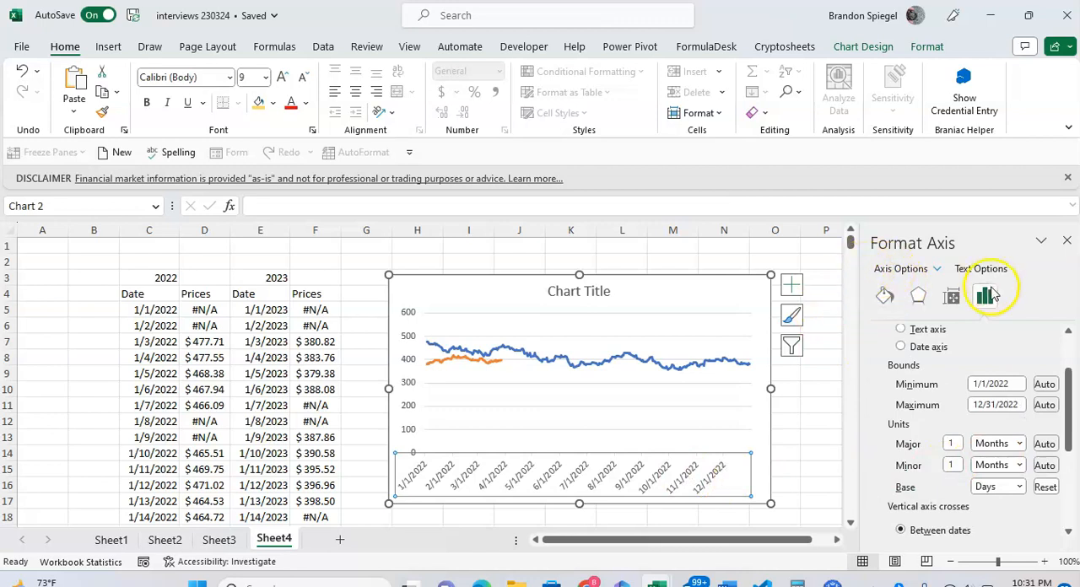
{"action": "scroll", "scroll_direction": "down", "scroll_amount": 3}
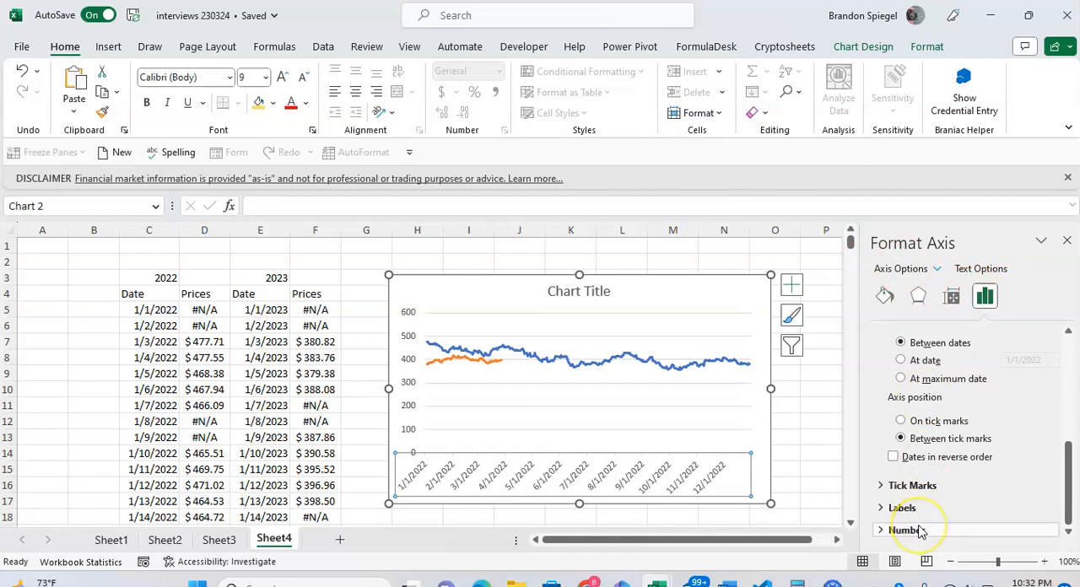
{"action": "left_click", "coordinate": [907, 530]}
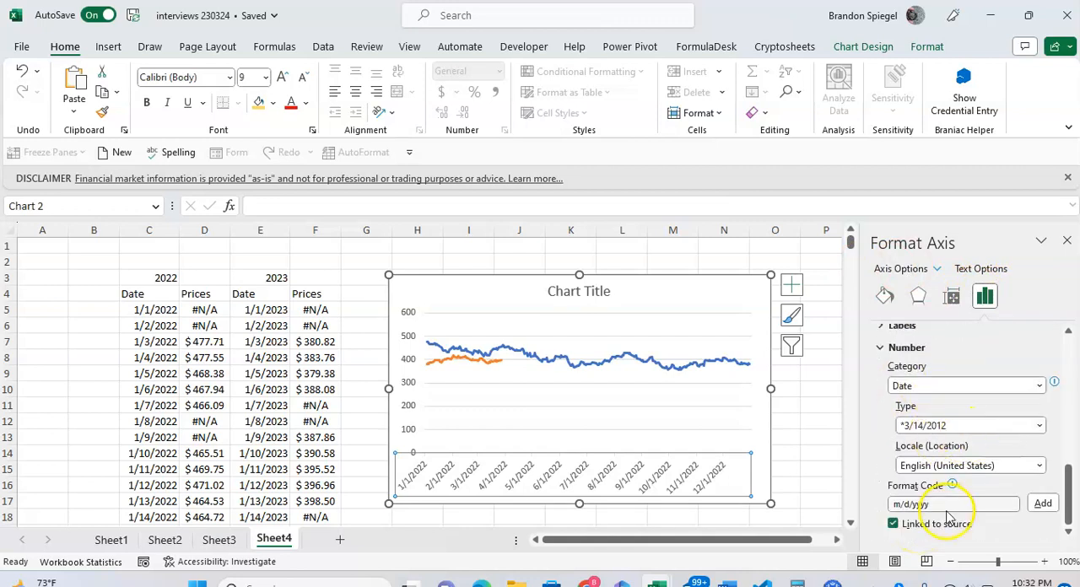
Replace the date axis format code with mmm-dd so labels read like Jan-01
{"action": "left_click", "coordinate": [954, 503]}
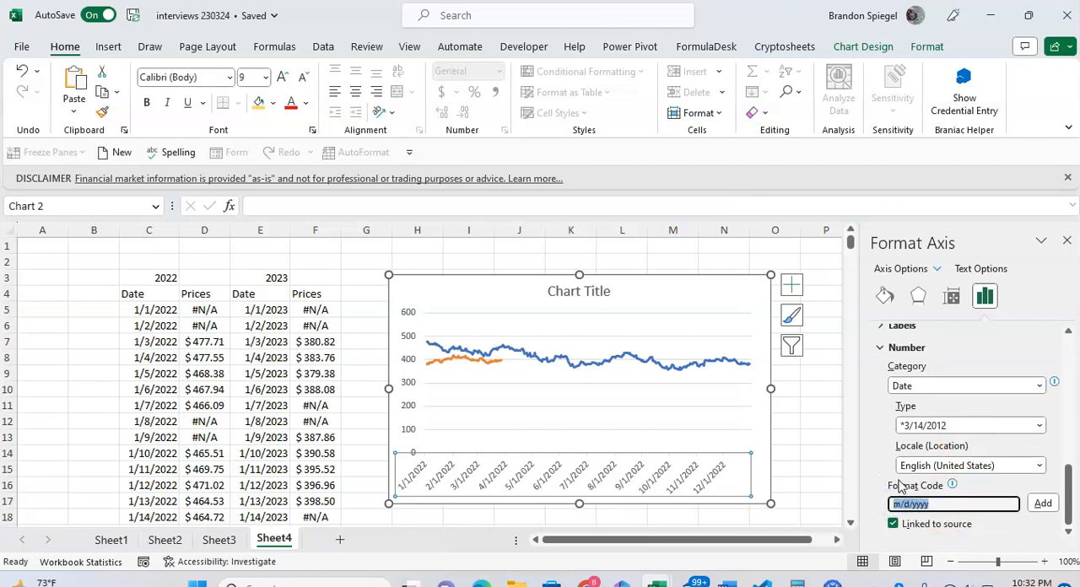
{"action": "type", "text": "mmm dd"}
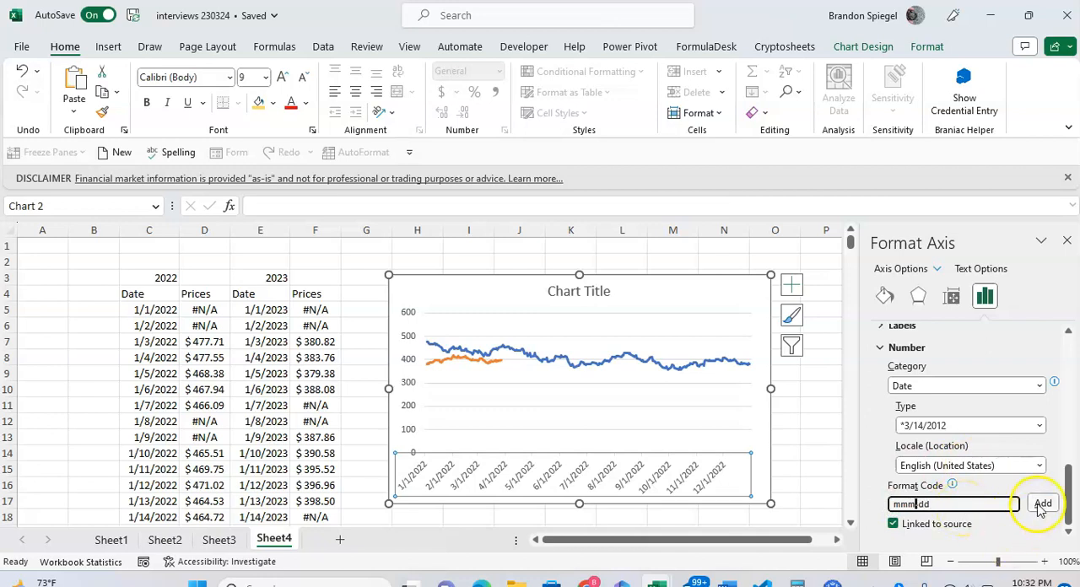
{"action": "left_click", "coordinate": [1043, 506]}
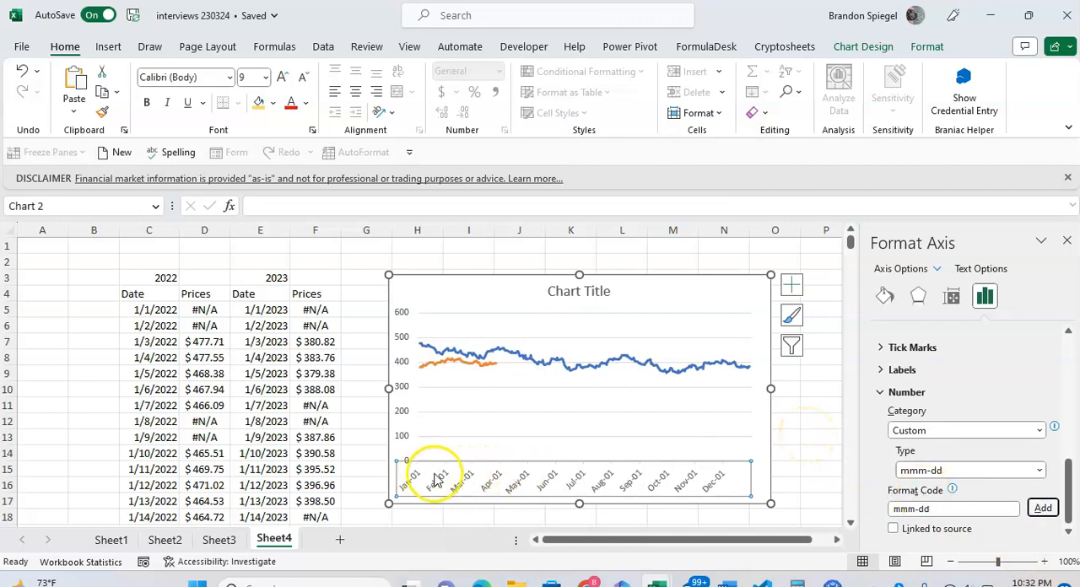
{"action": "left_click", "coordinate": [954, 508]}
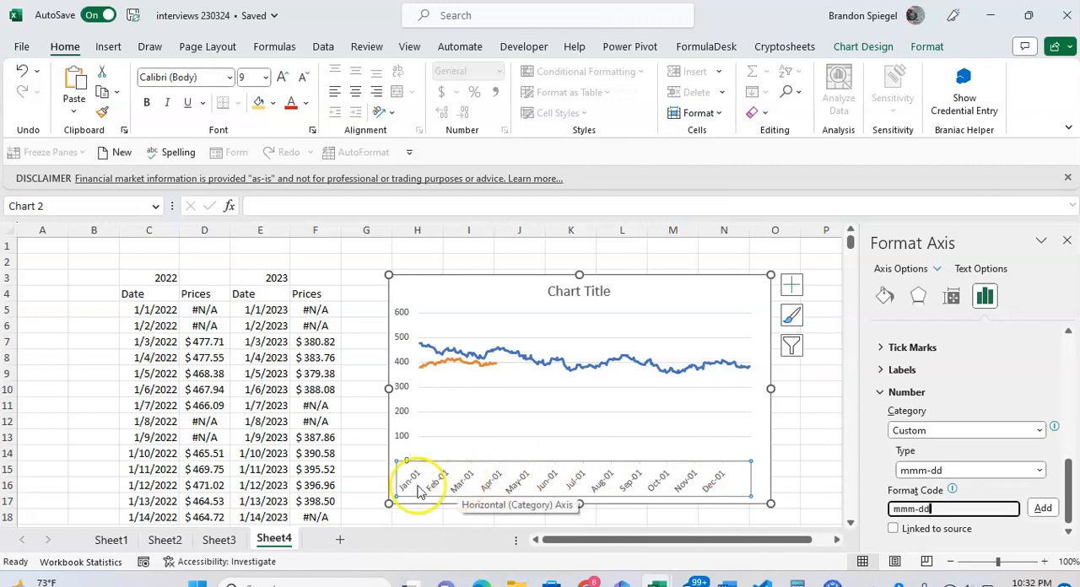
{"action": "mouse_move", "coordinate": [456, 487]}
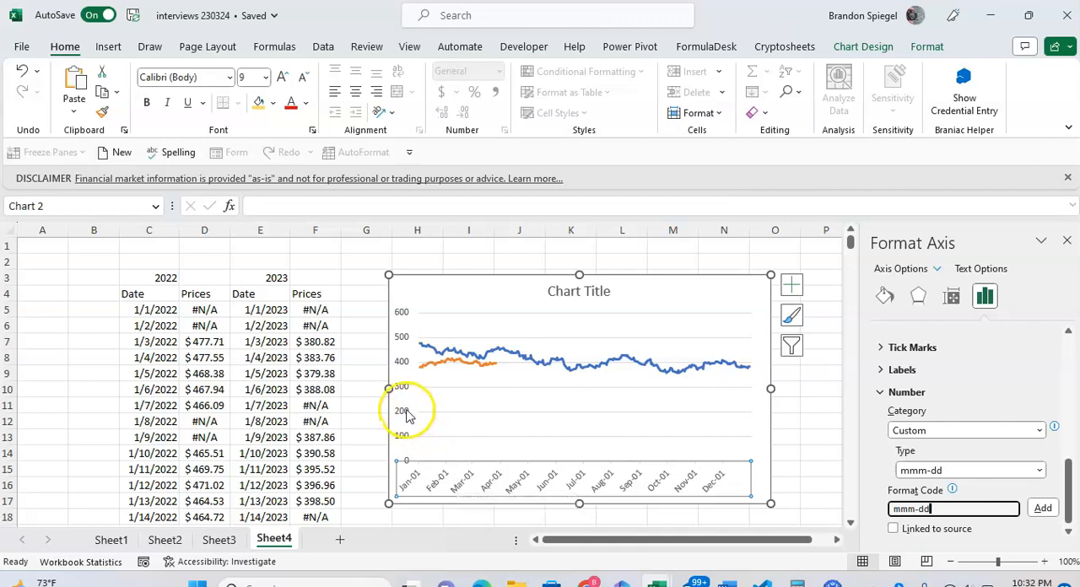
{"action": "mouse_move", "coordinate": [408, 415]}
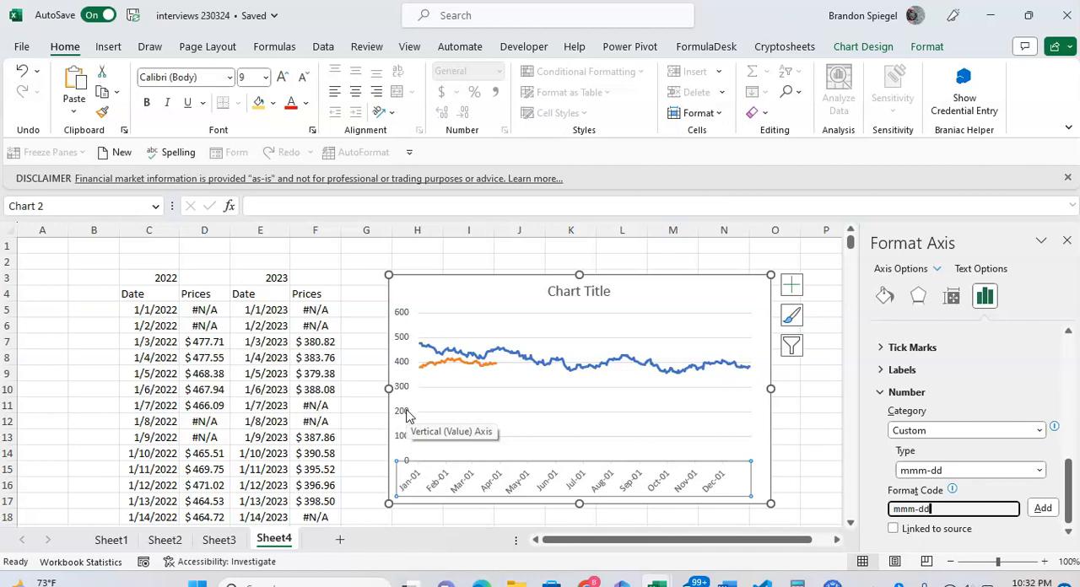
Format the vertical price axis numbers as Currency
{"action": "right_click", "coordinate": [406, 412]}
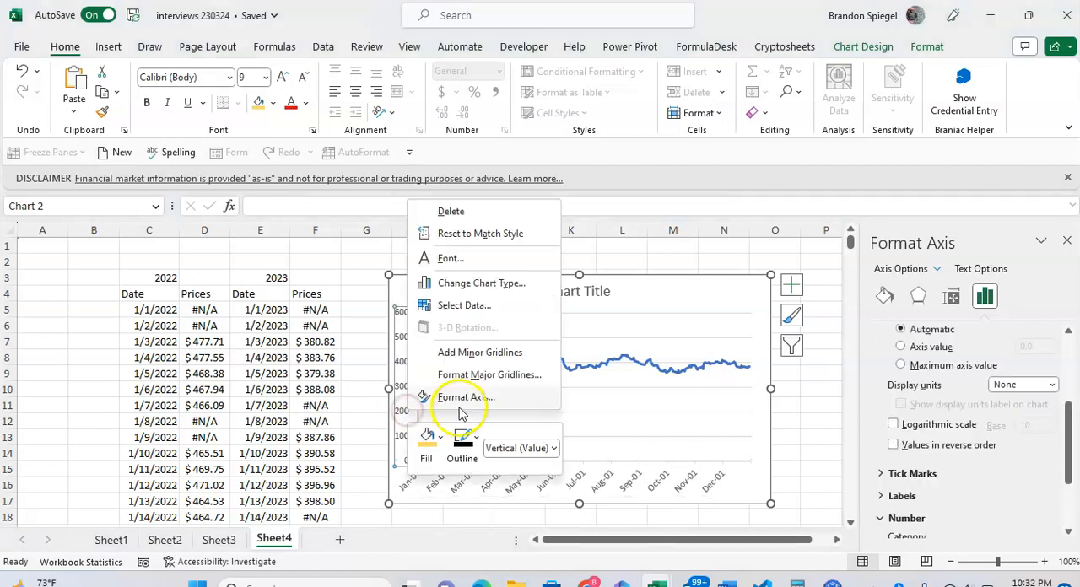
{"action": "left_click", "coordinate": [466, 396]}
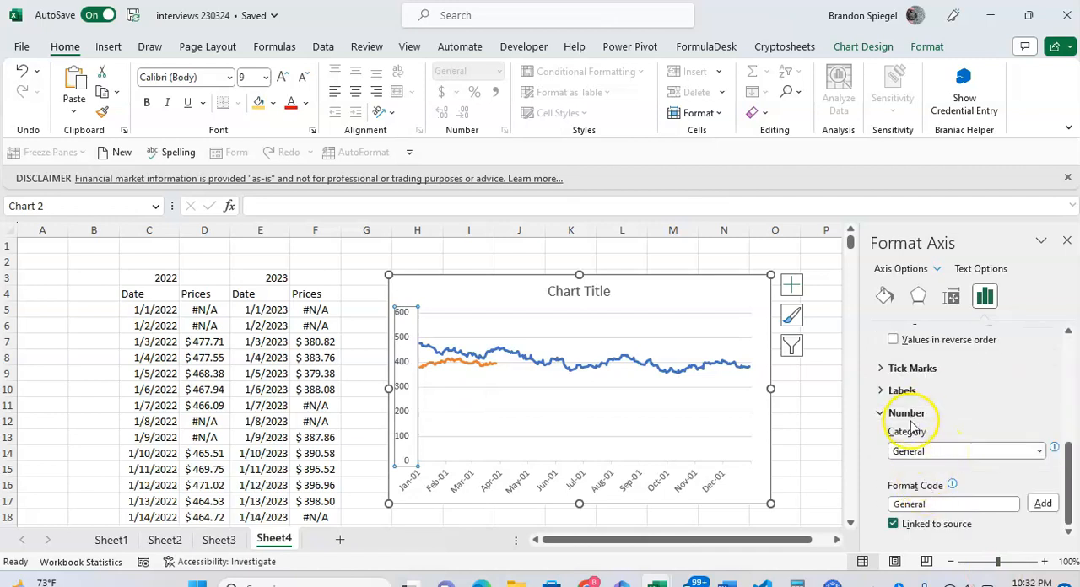
{"action": "left_click", "coordinate": [966, 451]}
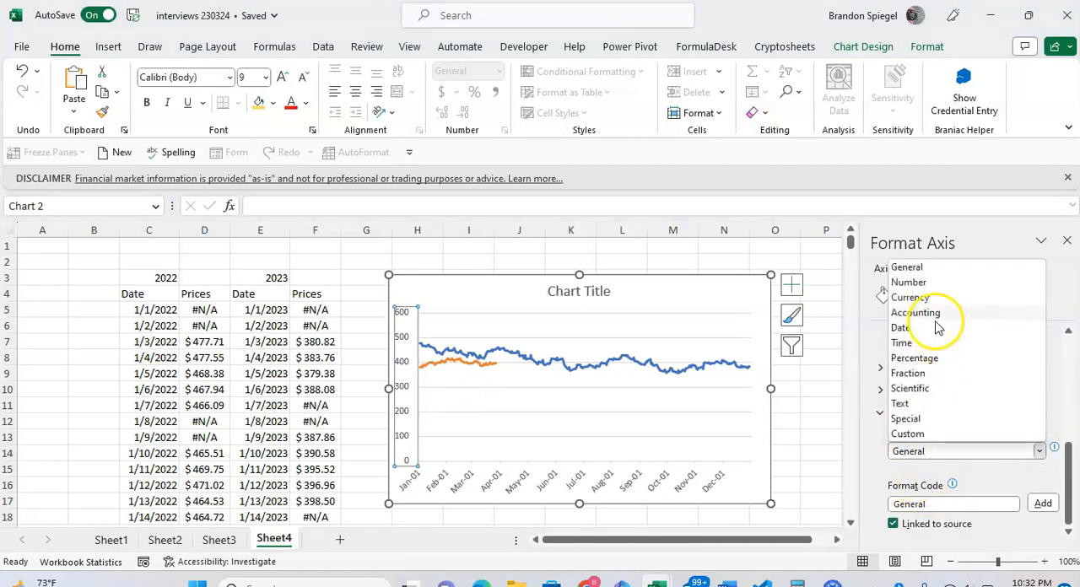
{"action": "left_click", "coordinate": [911, 297]}
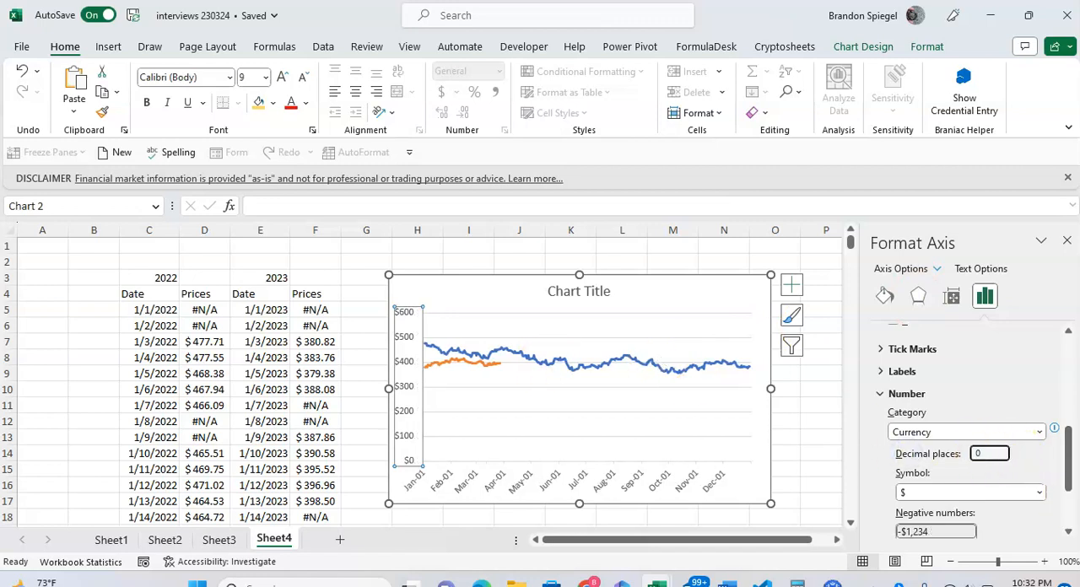
Add a legend identifying the 2022 and 2023 lines via Chart Elements
{"action": "left_click", "coordinate": [791, 283]}
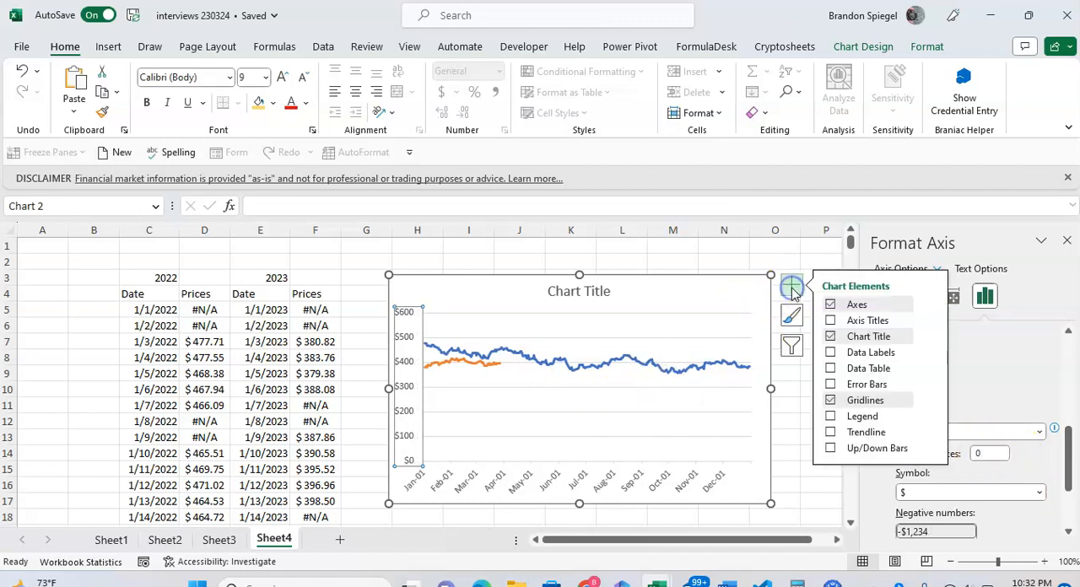
{"action": "left_click", "coordinate": [830, 415]}
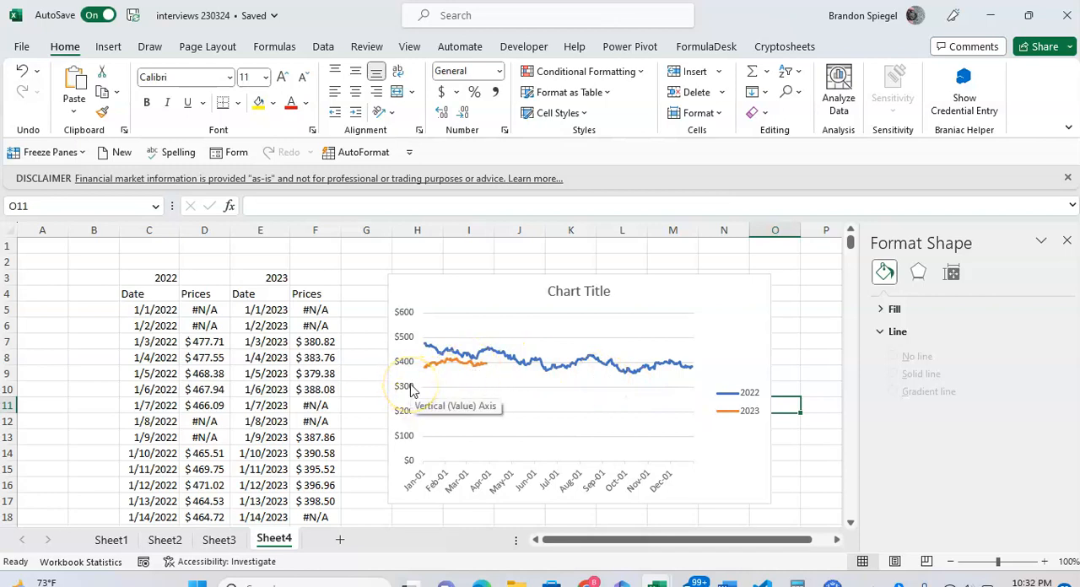
Set the price axis bounds to minimum 350 and maximum 490
{"action": "right_click", "coordinate": [408, 387]}
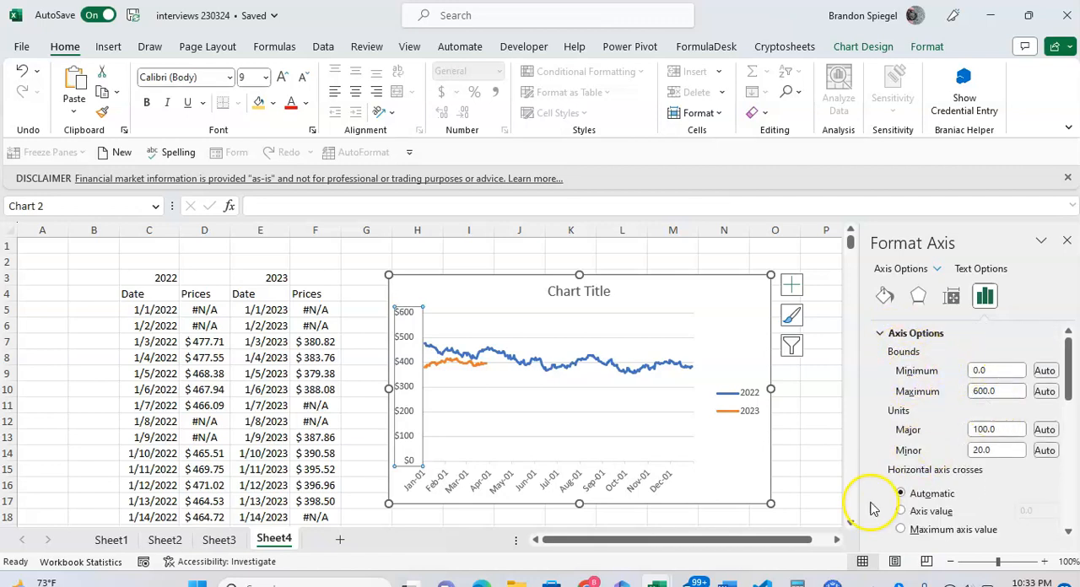
{"action": "left_click", "coordinate": [996, 372]}
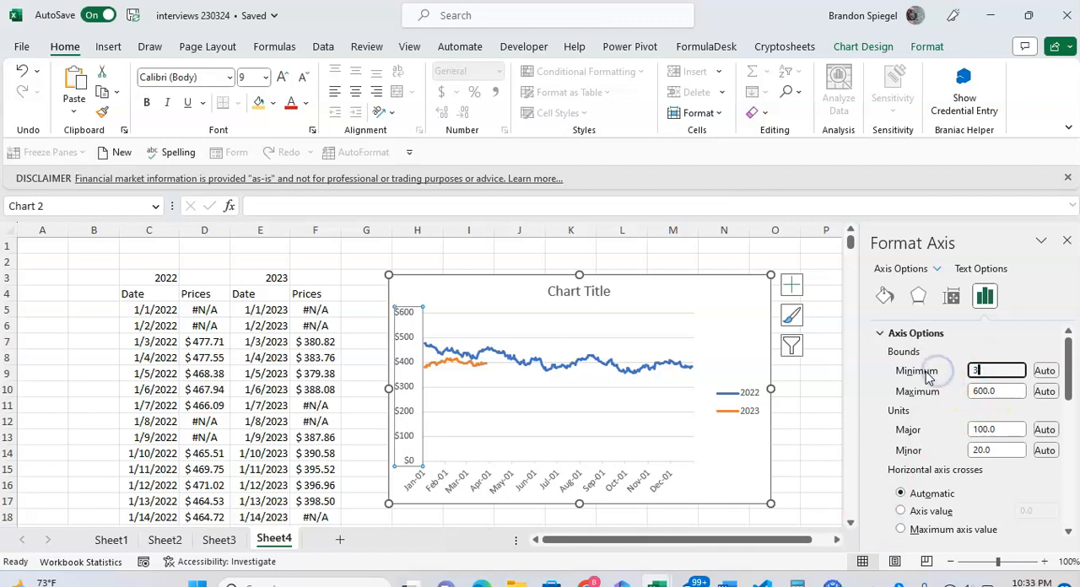
{"action": "type", "text": "300.0"}
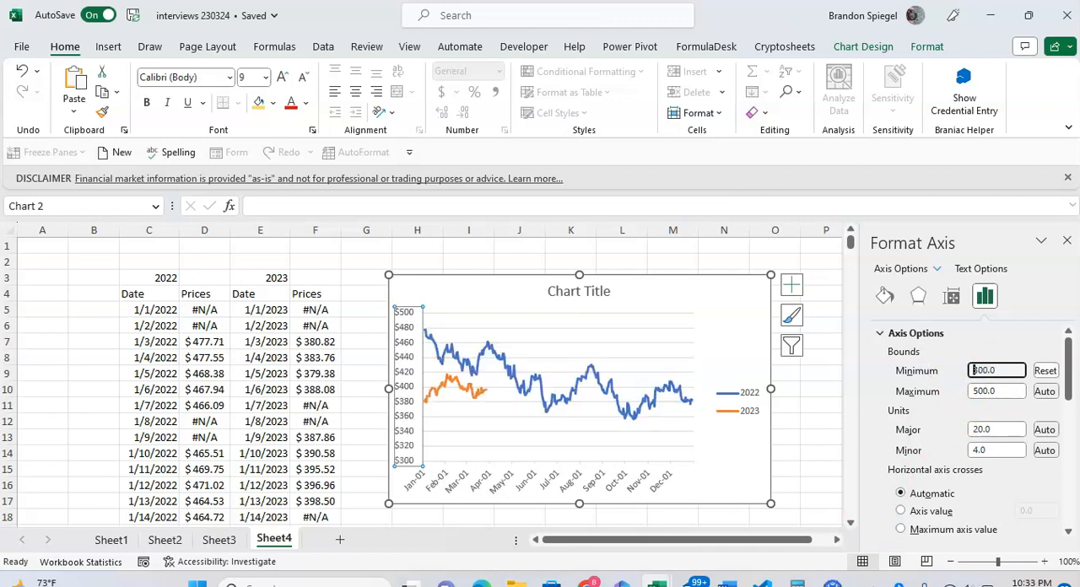
{"action": "type", "text": "350.0"}
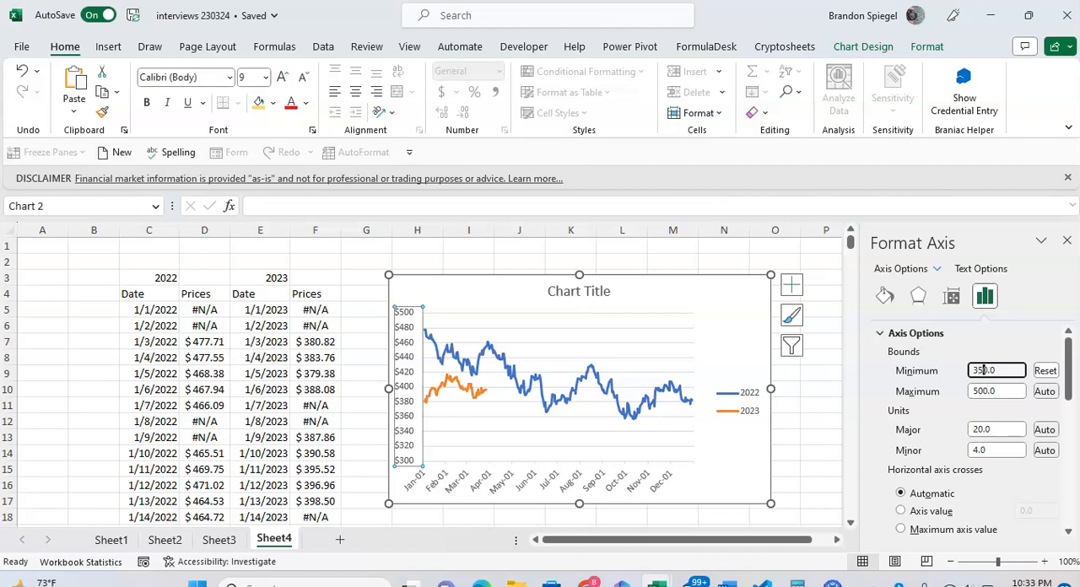
{"action": "type", "text": "490.0"}
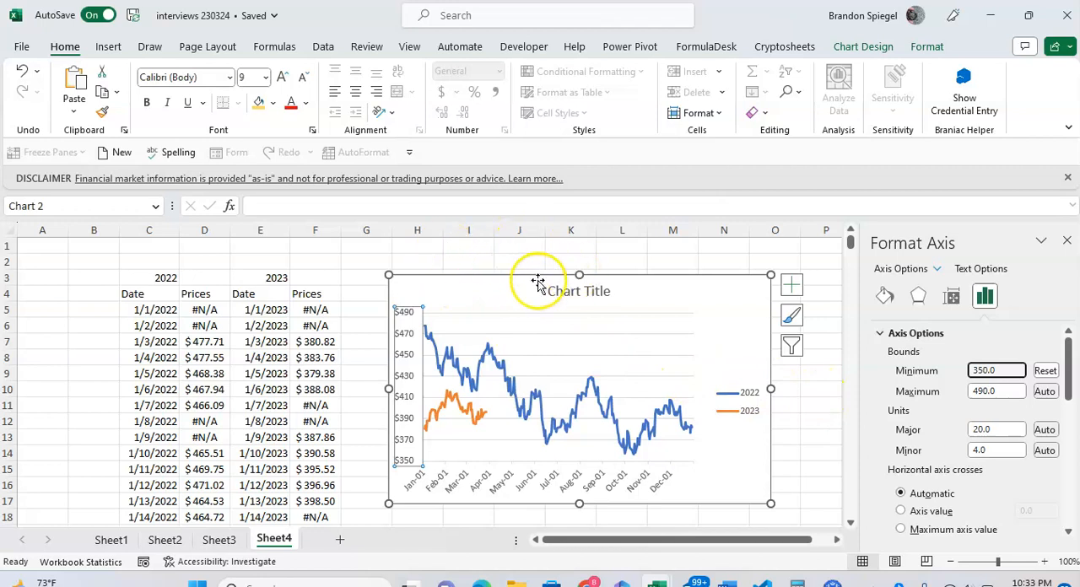
Enter the chart title 'S&P Prices 2023/2022' over the default title
{"action": "left_click", "coordinate": [579, 290]}
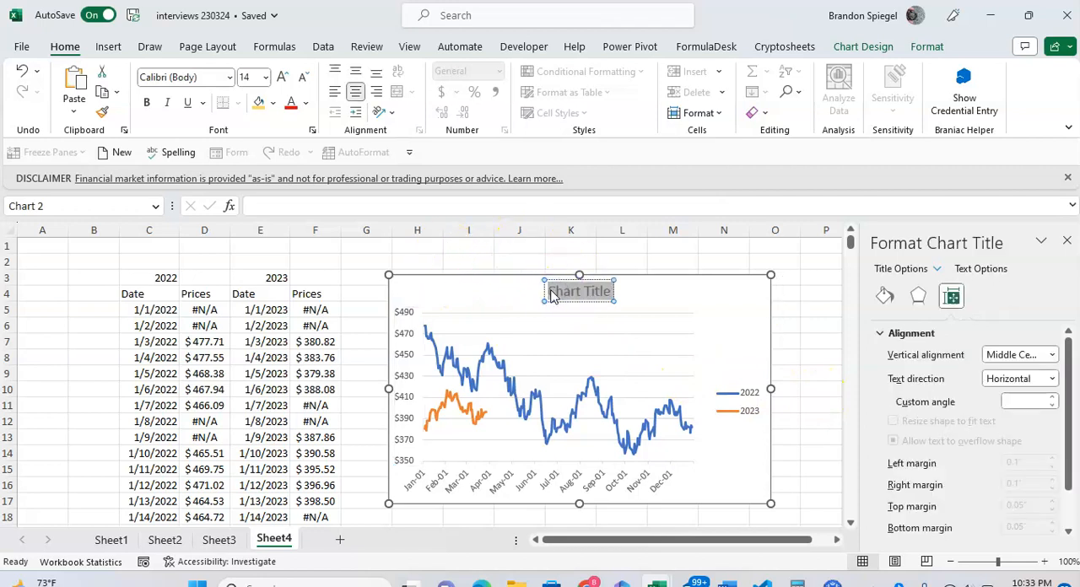
{"action": "type", "text": "S&P Price"}
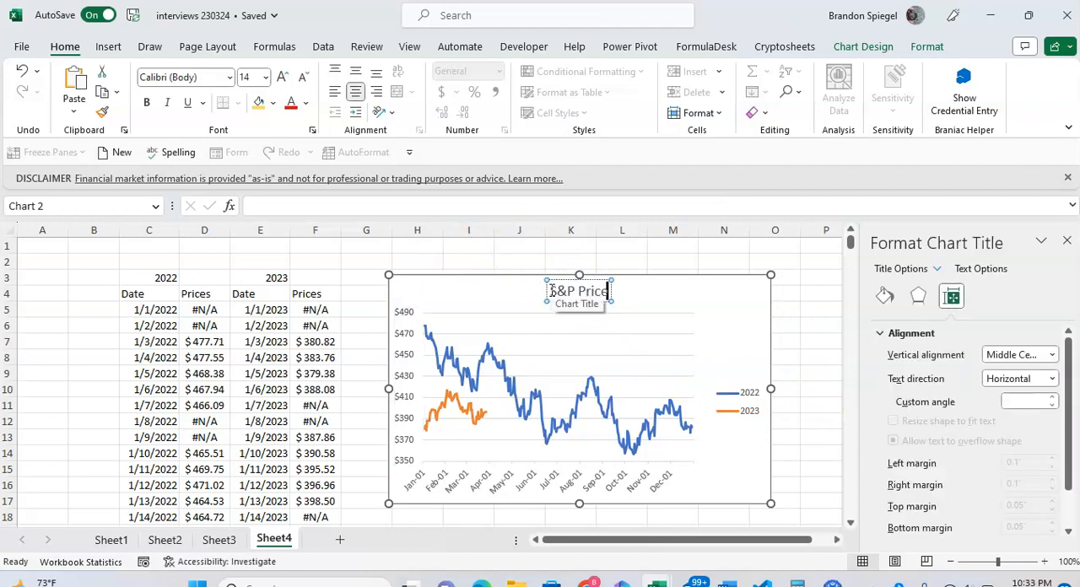
{"action": "type", "text": "2023/2022"}
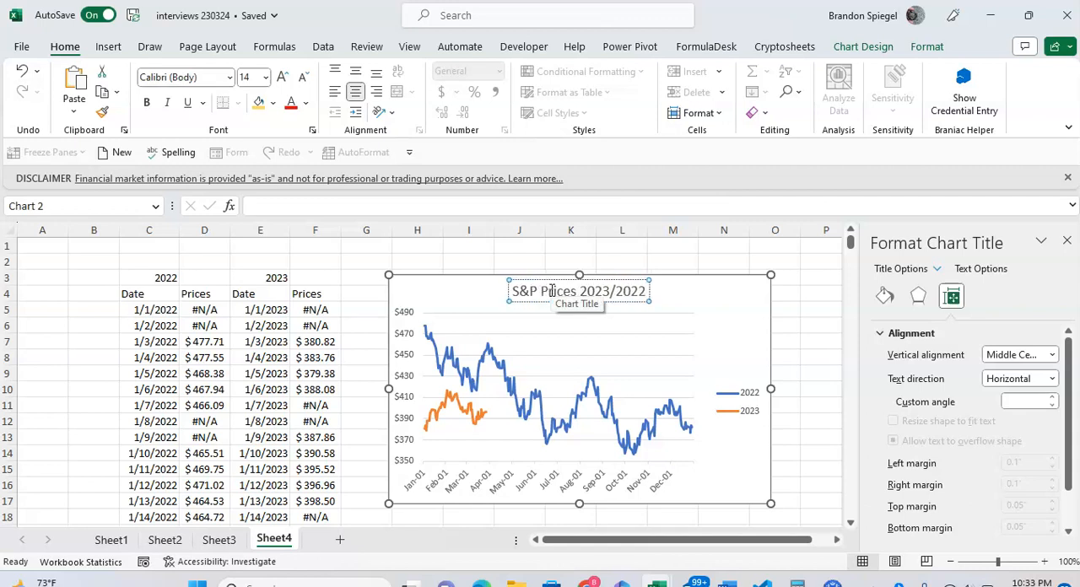
Correct the title's 'S&P' to 'SPY', giving 'SPY Prices 2023/2022'
{"action": "left_click", "coordinate": [579, 291]}
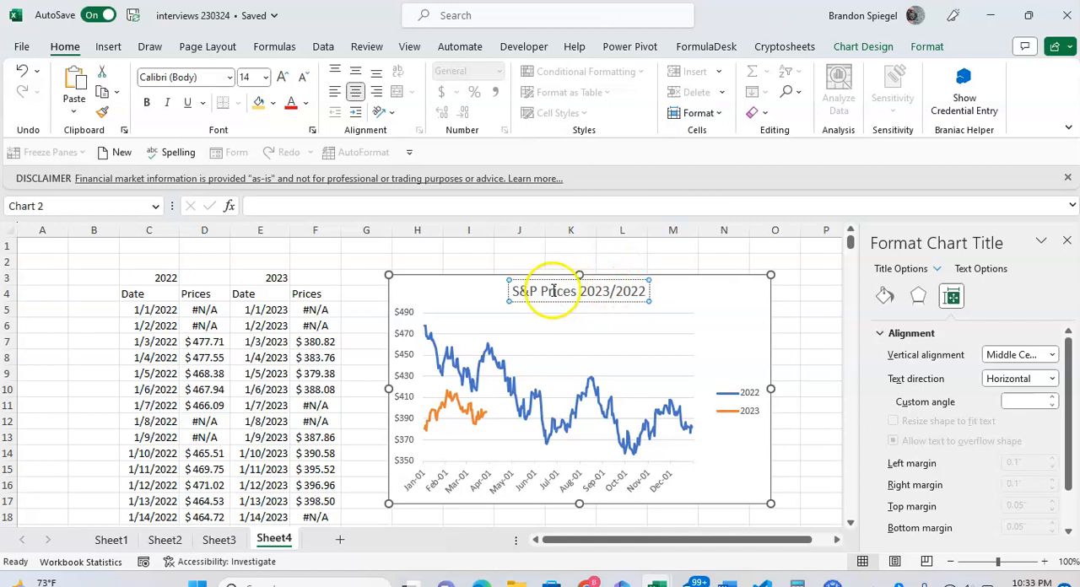
{"action": "left_click", "coordinate": [544, 291]}
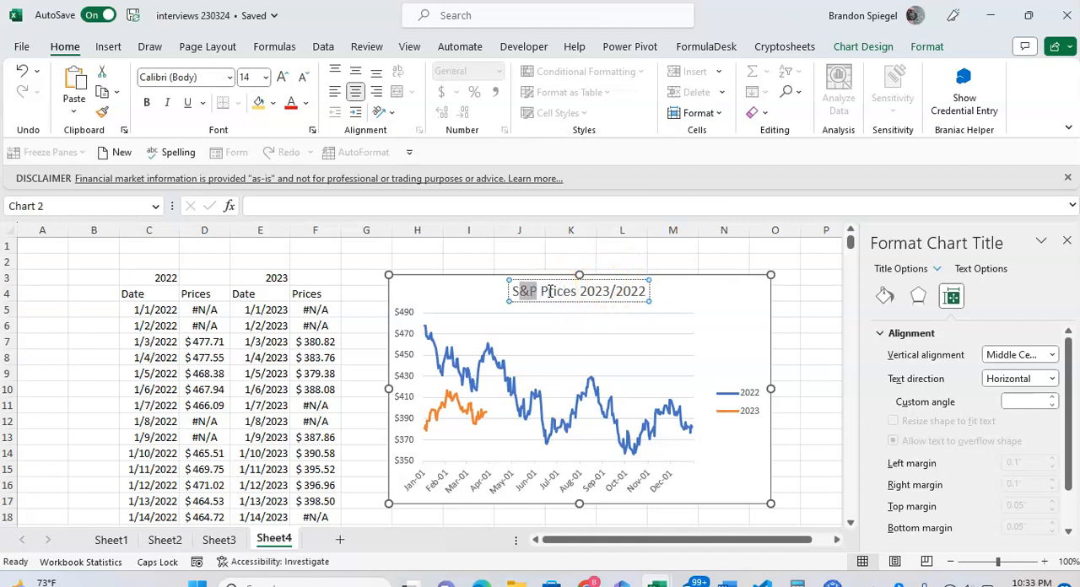
{"action": "type", "text": "SPY"}
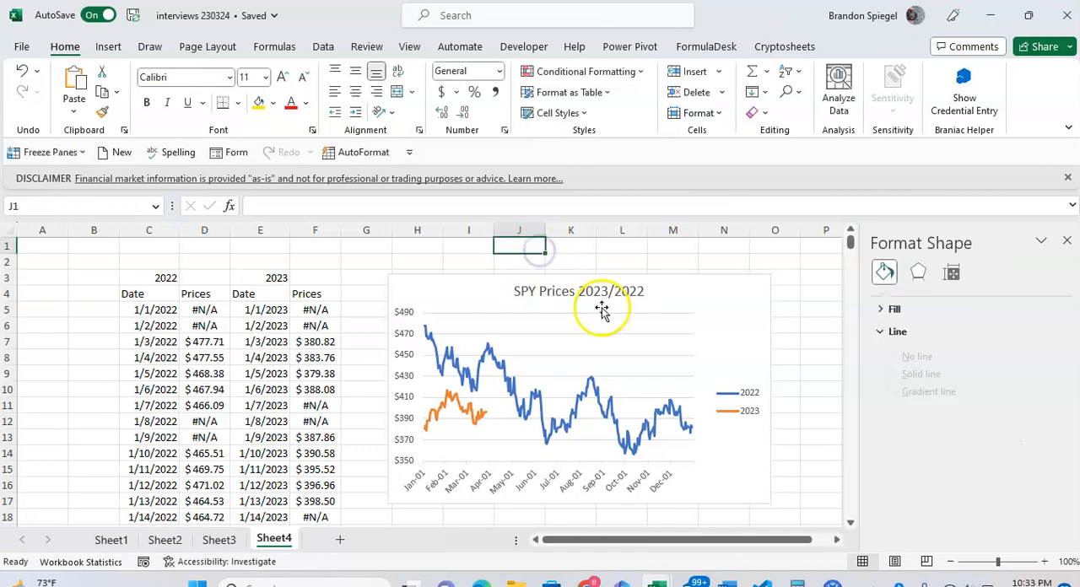
{"action": "mouse_move", "coordinate": [628, 328]}
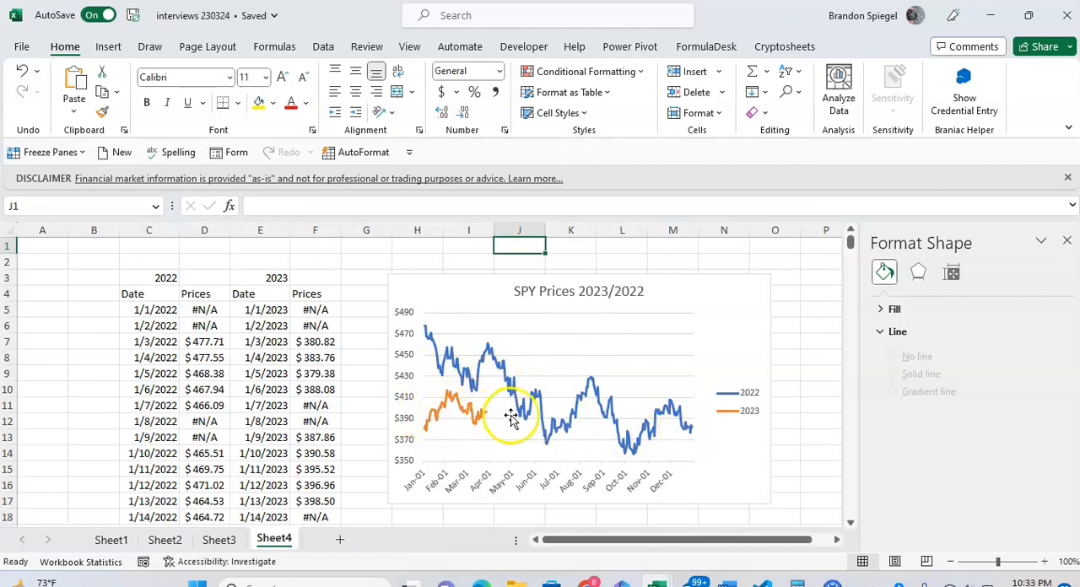
{"action": "mouse_move", "coordinate": [509, 417]}
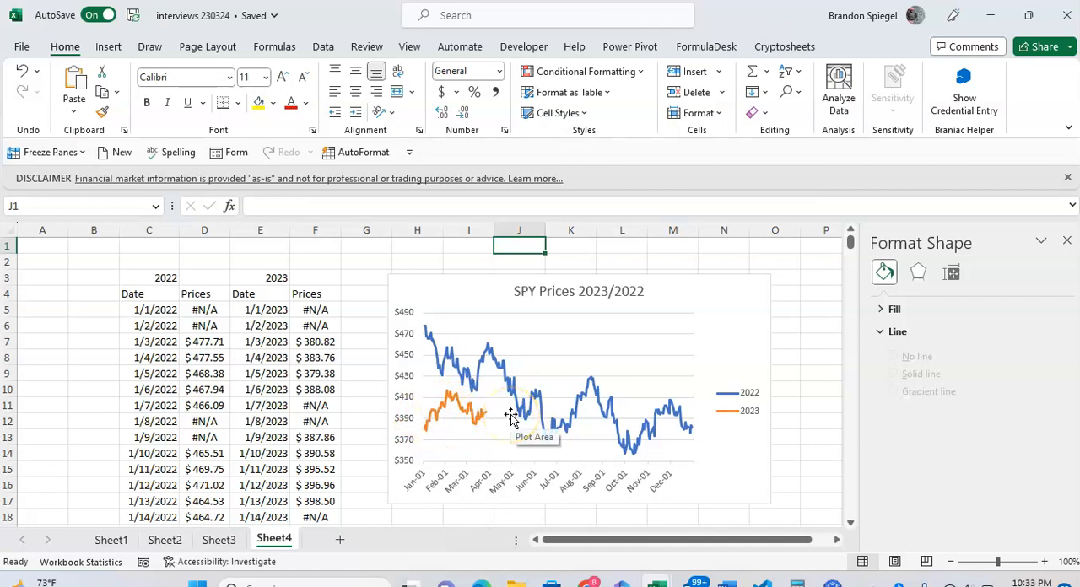